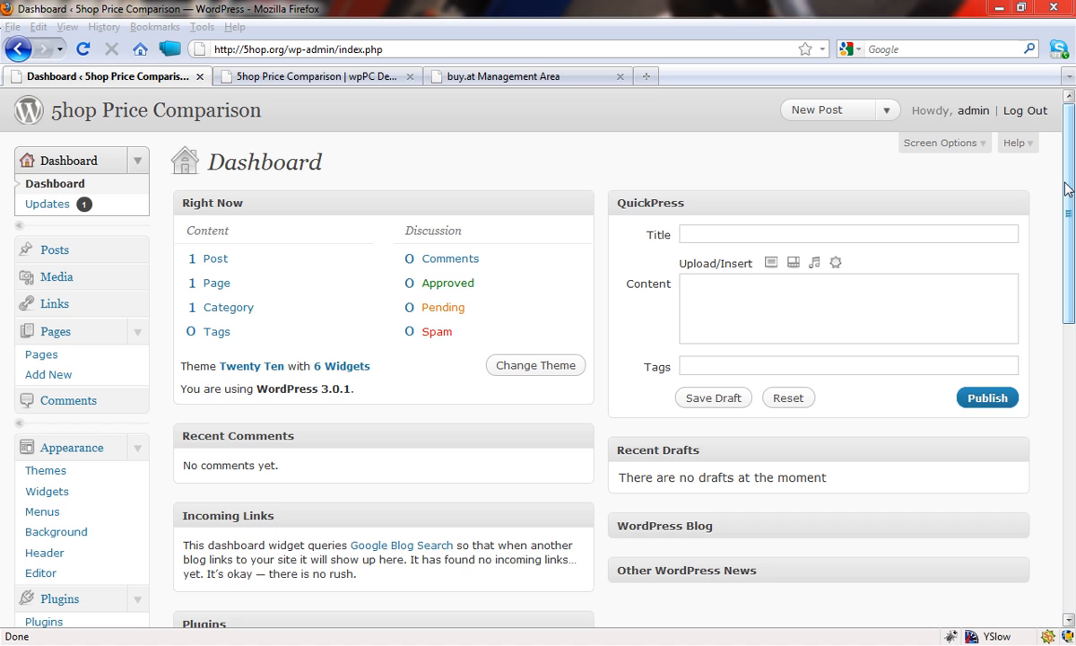
pyautogui.moveTo(1068, 161)
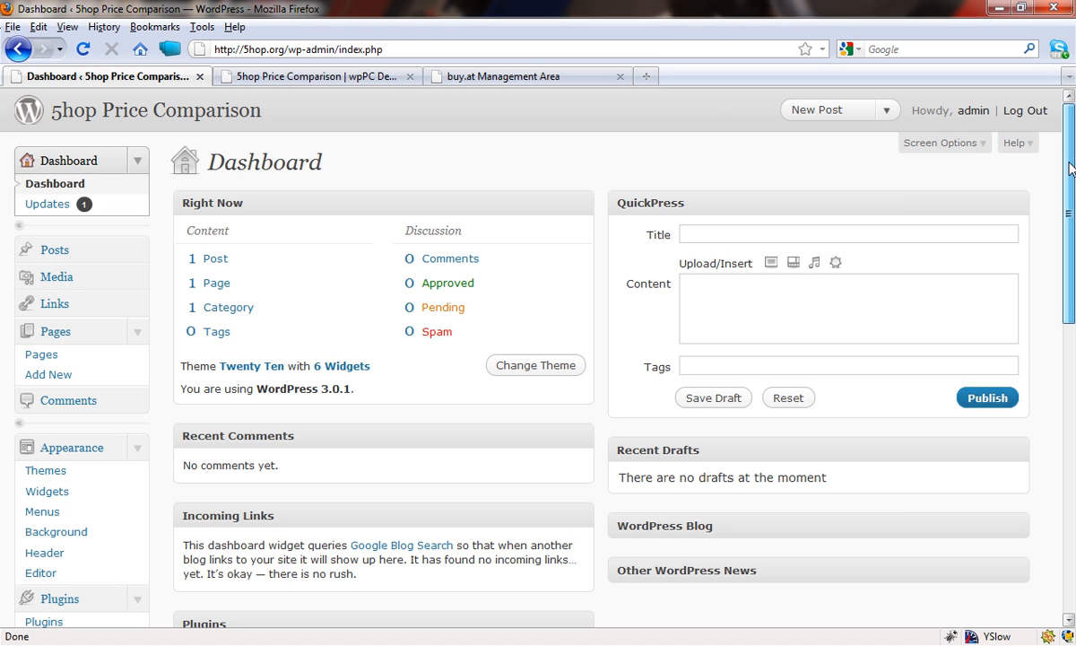
# Open the wpPC plugin's main page from the admin sidebar.
pyautogui.scroll(-3)
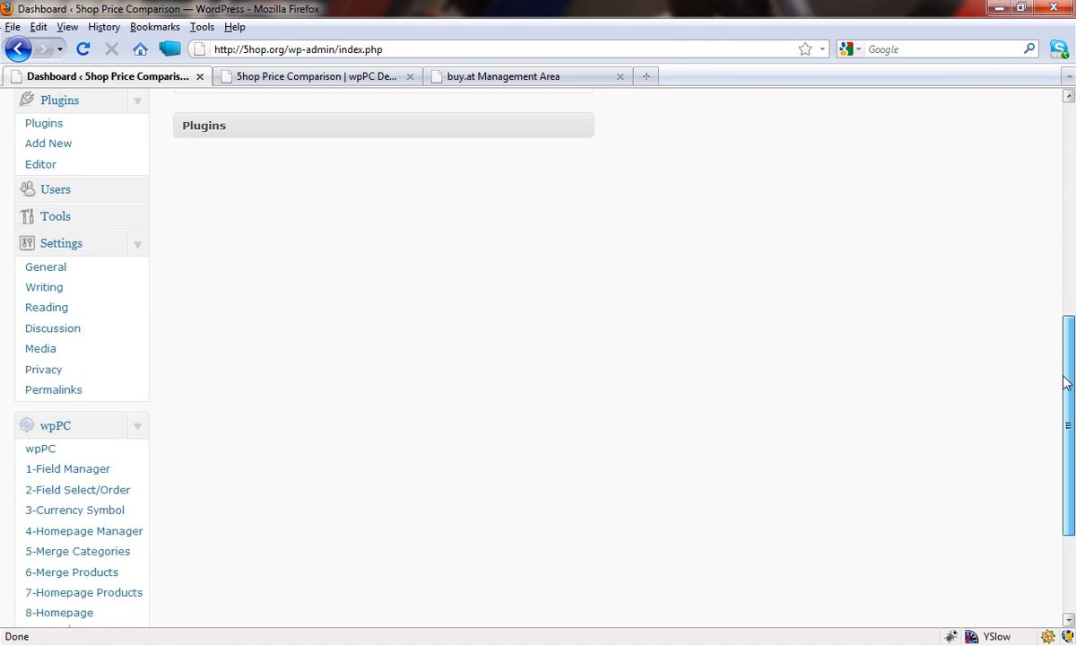
pyautogui.scroll(-3)
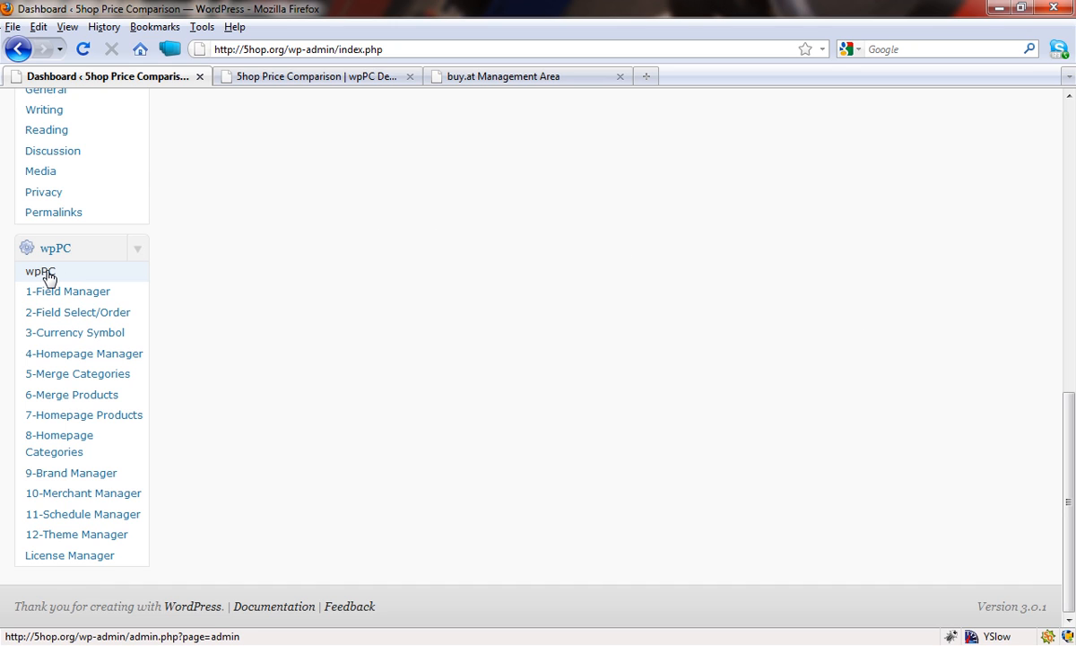
pyautogui.moveTo(57, 276)
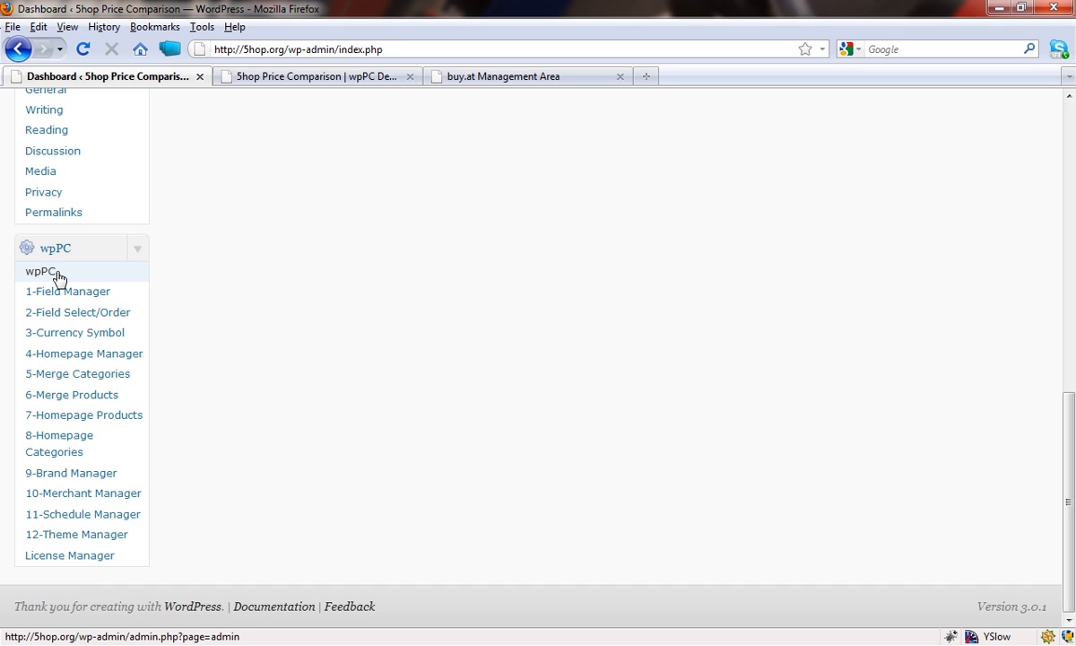
pyautogui.click(39, 271)
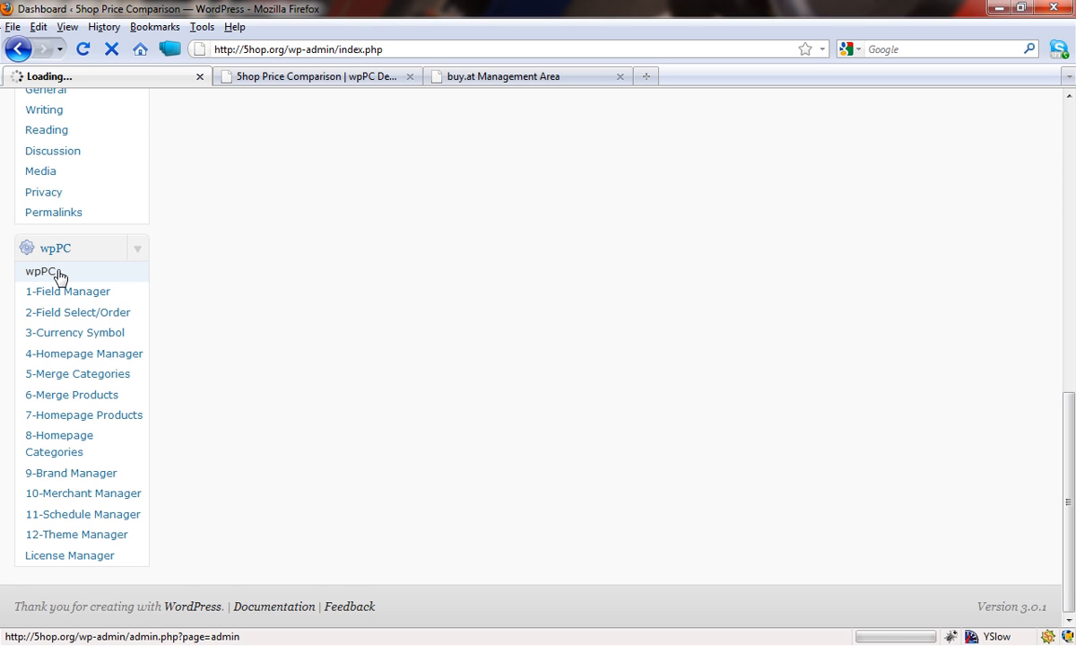
# Review the wpPC dashboard feed list and pick out the Gameplay.csv feed.
pyautogui.click(44, 271)
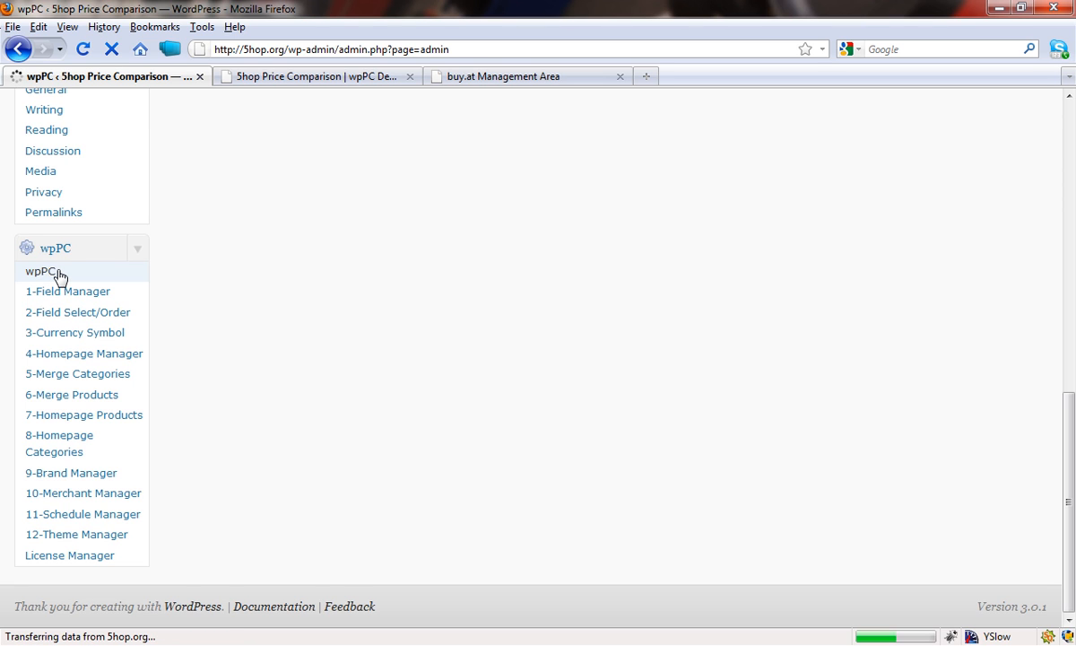
pyautogui.click(43, 271)
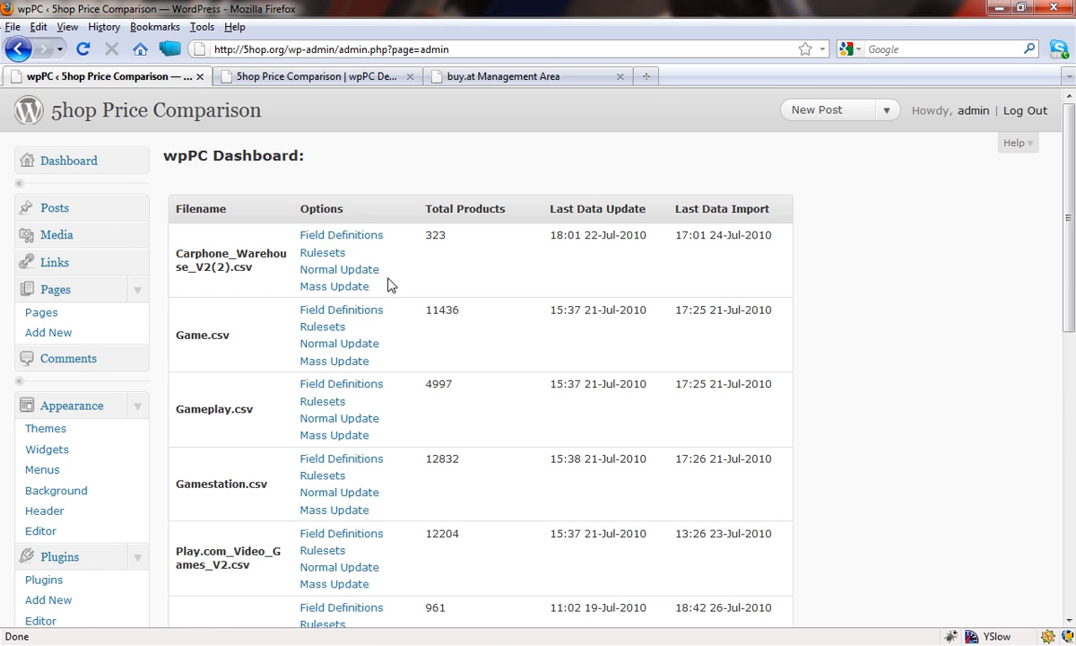
pyautogui.moveTo(226, 413)
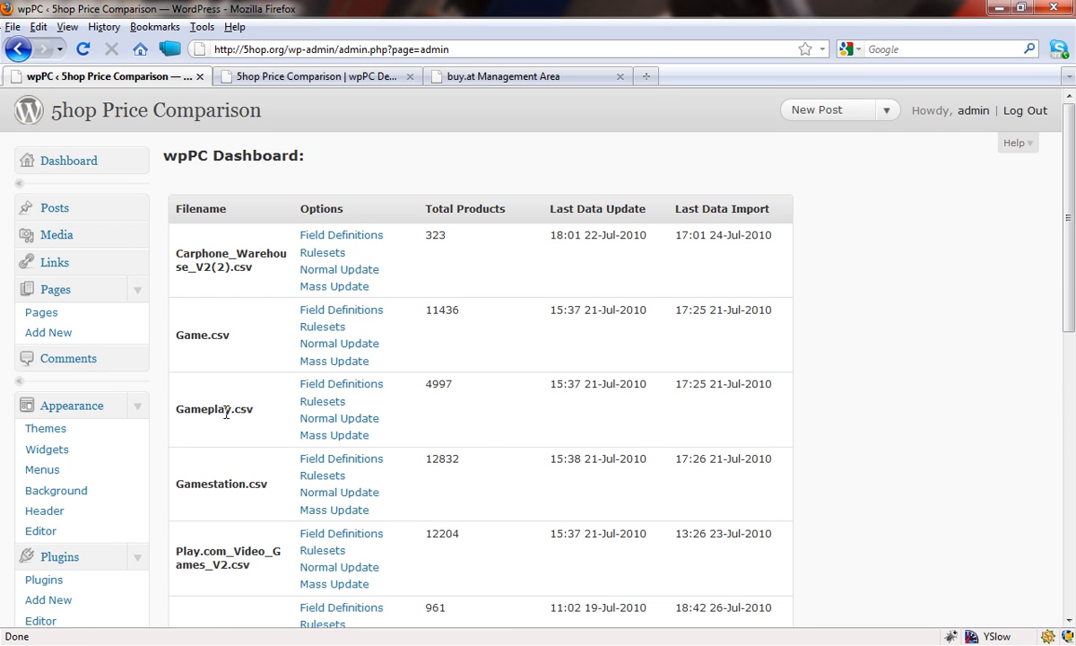
pyautogui.doubleClick(214, 409)
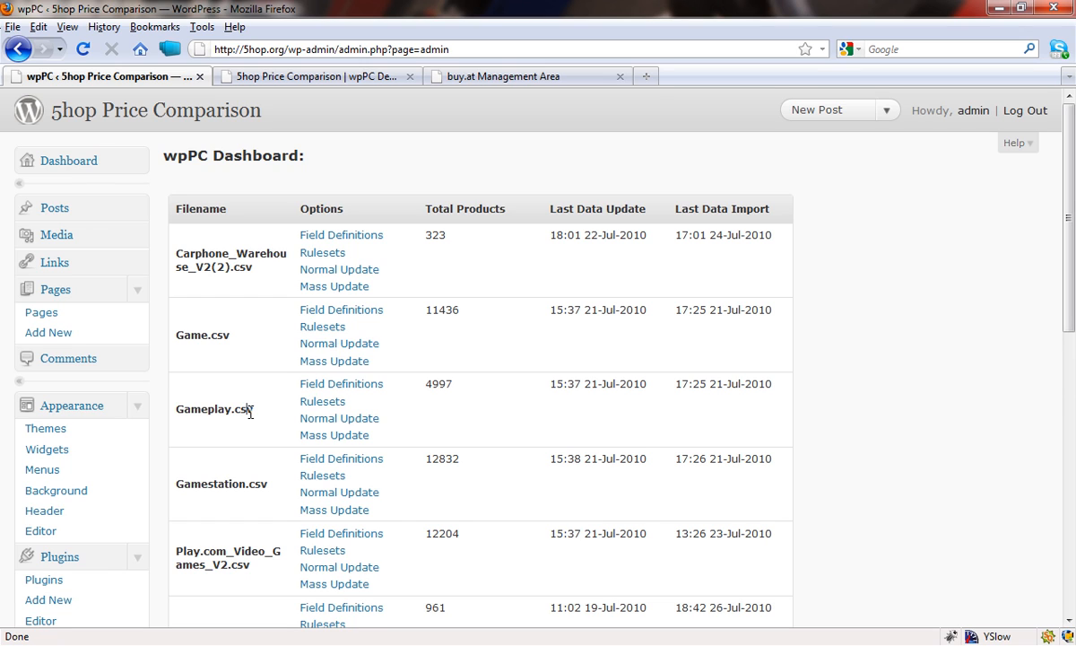
pyautogui.moveTo(251, 408)
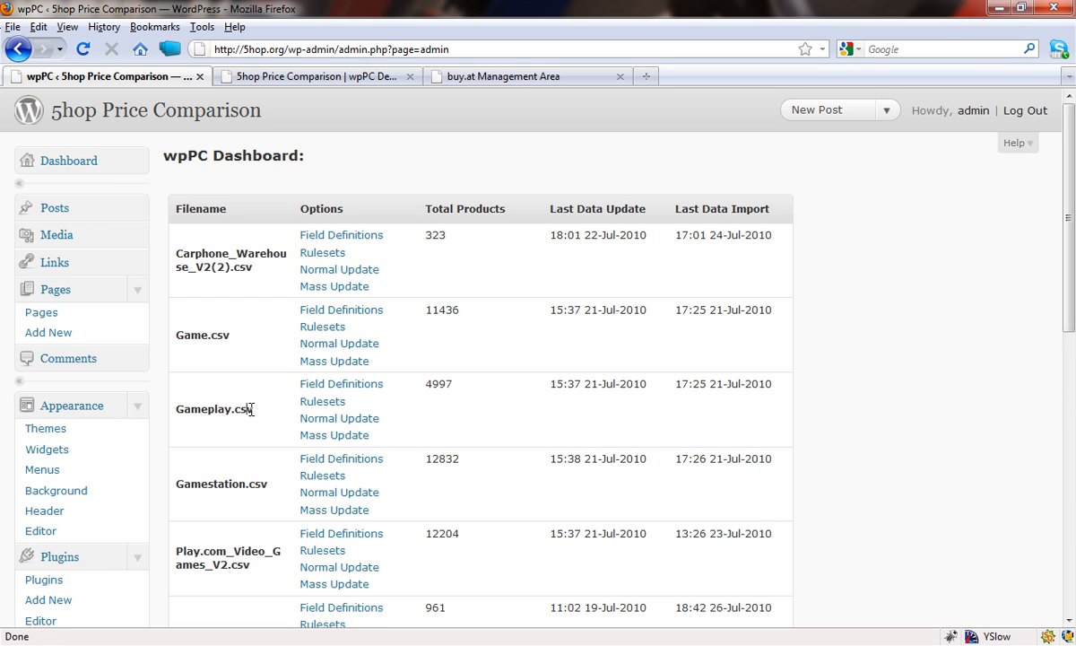
pyautogui.moveTo(201, 409)
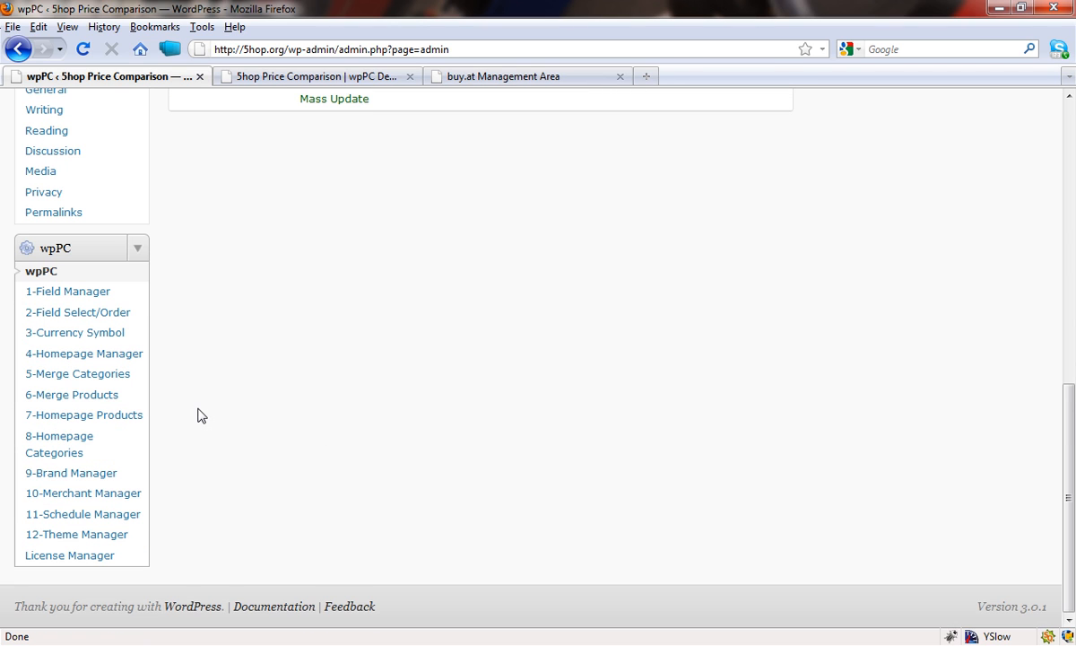
pyautogui.moveTo(119, 524)
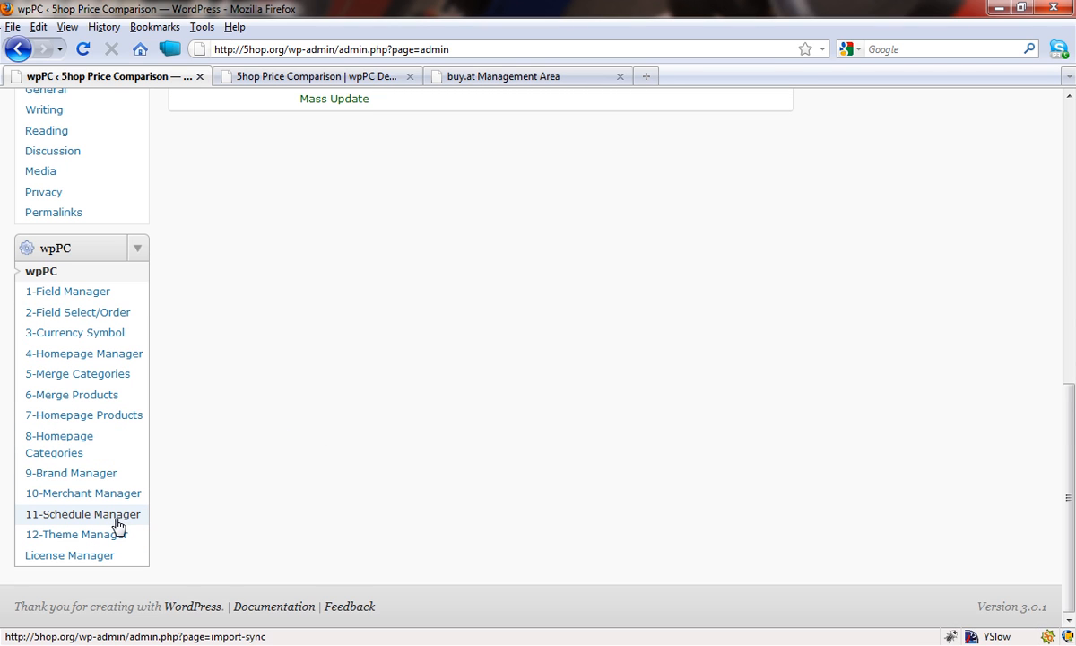
# Open the wpPC Schedule Manager's Synchronization feed list.
pyautogui.click(83, 512)
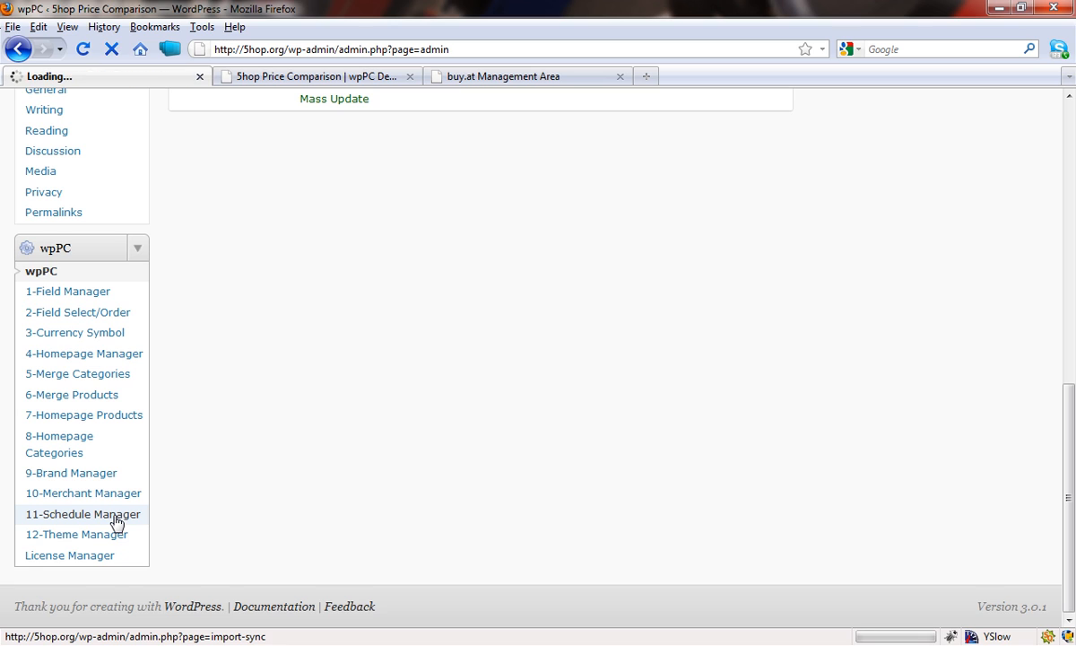
pyautogui.click(83, 513)
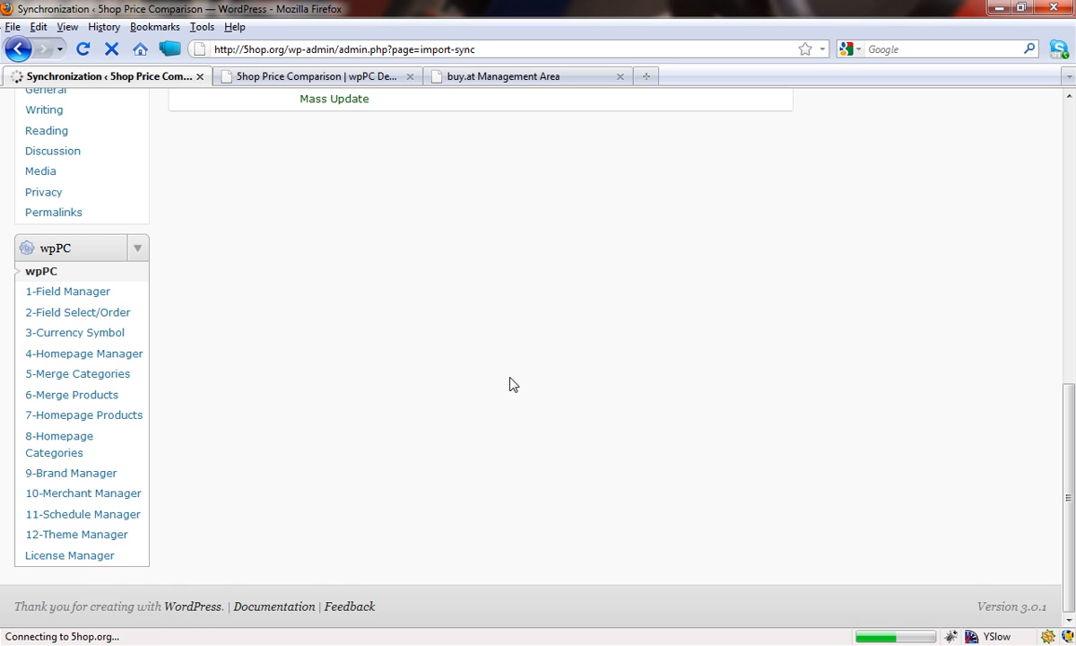
pyautogui.moveTo(629, 302)
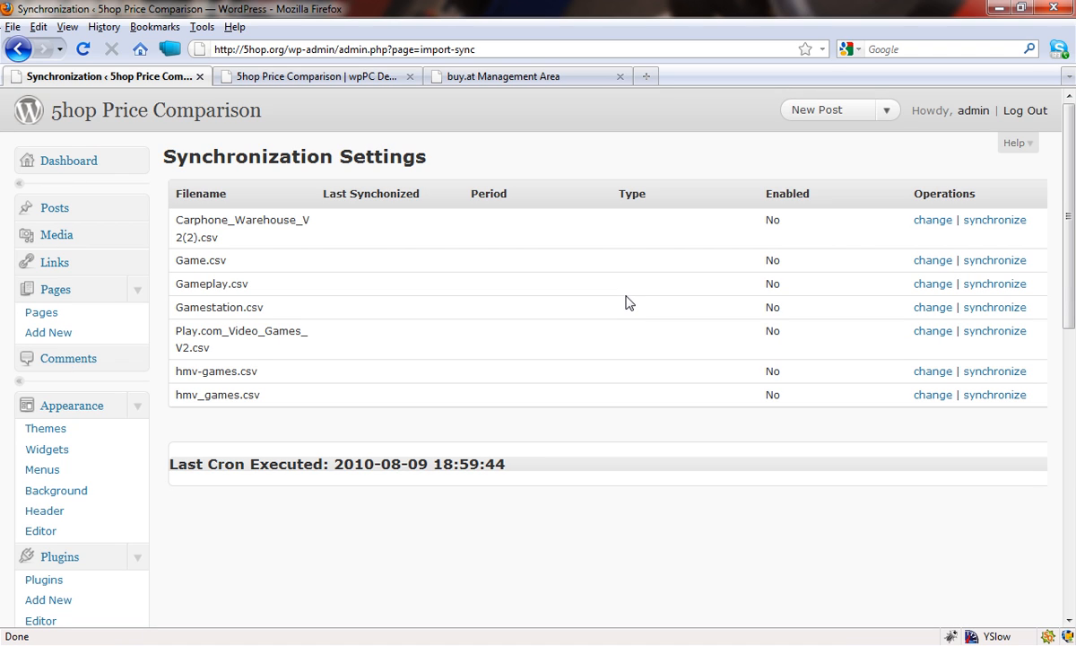
pyautogui.moveTo(312, 196)
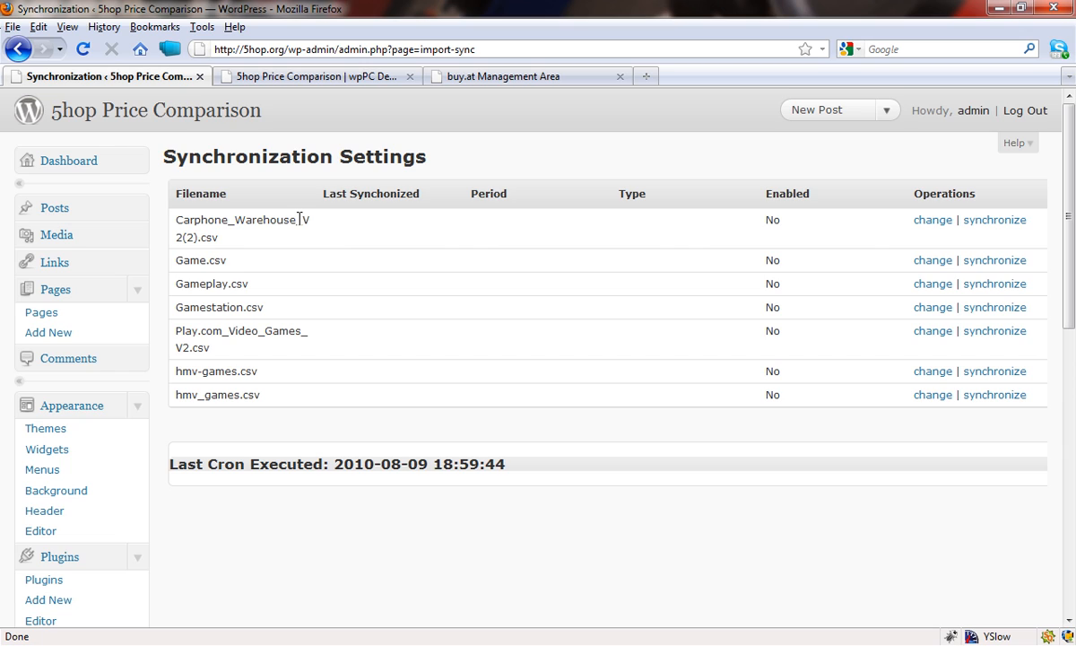
pyautogui.moveTo(265, 298)
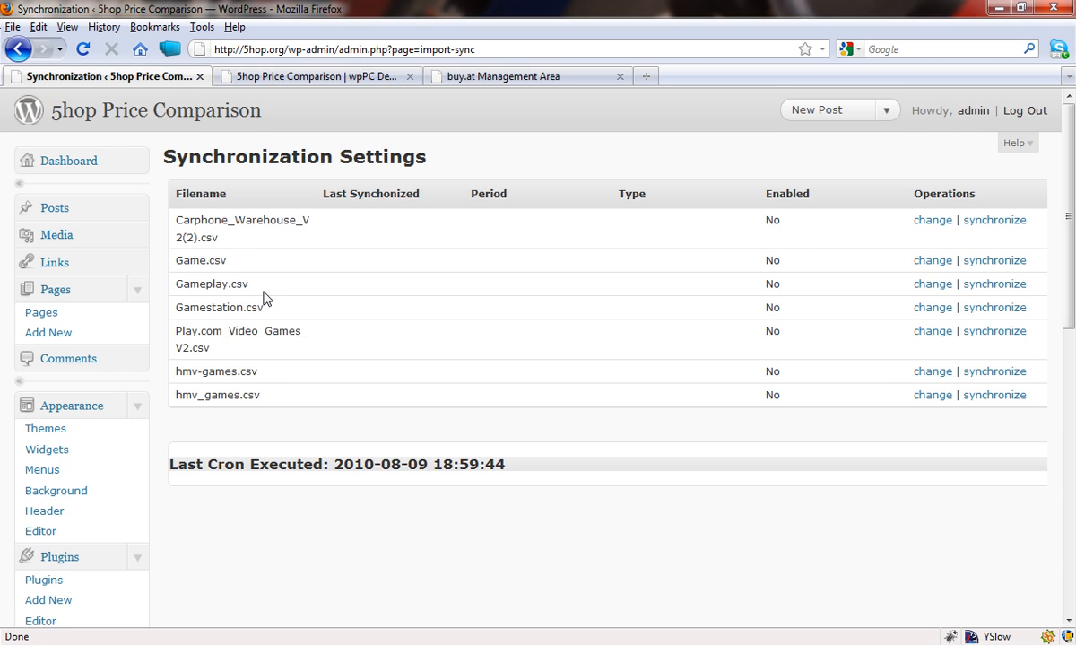
pyautogui.moveTo(179, 287)
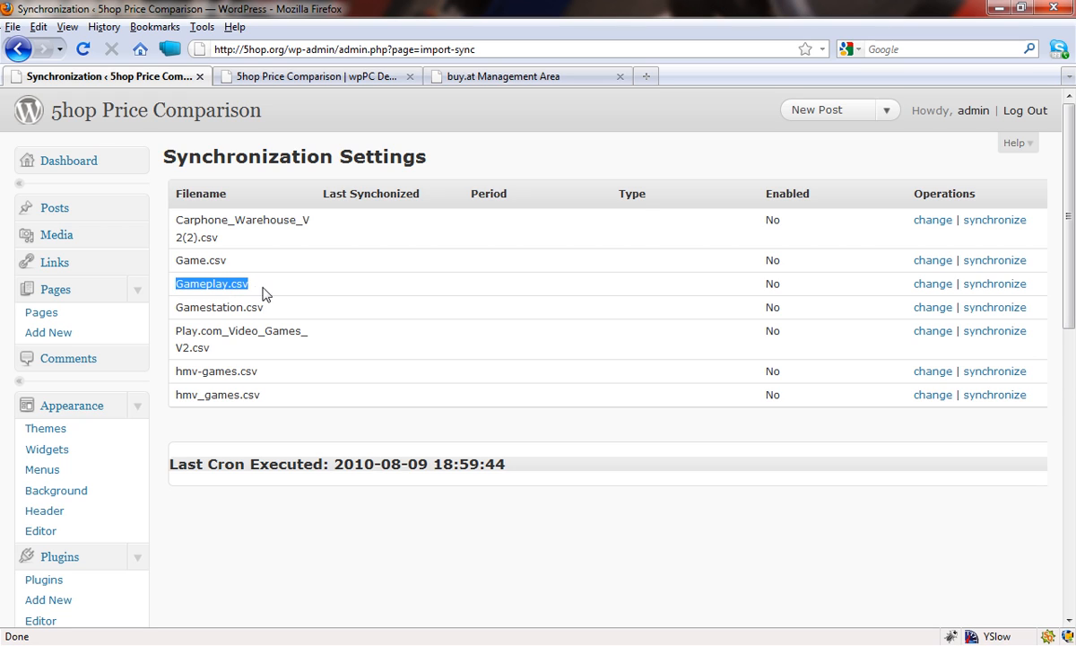
pyautogui.moveTo(789, 291)
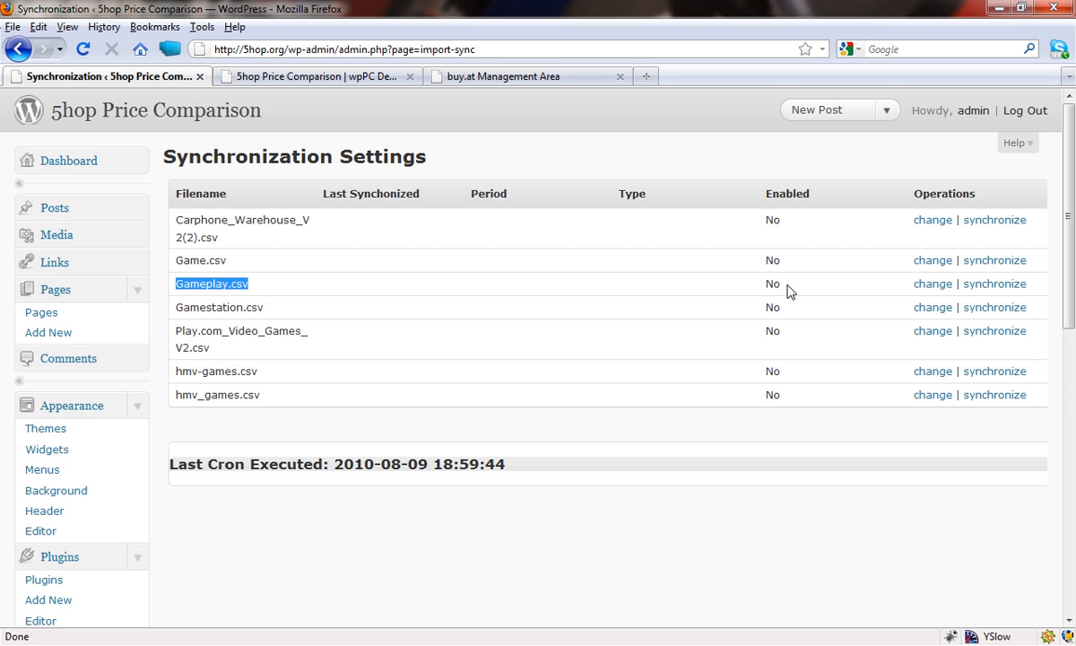
pyautogui.moveTo(933, 283)
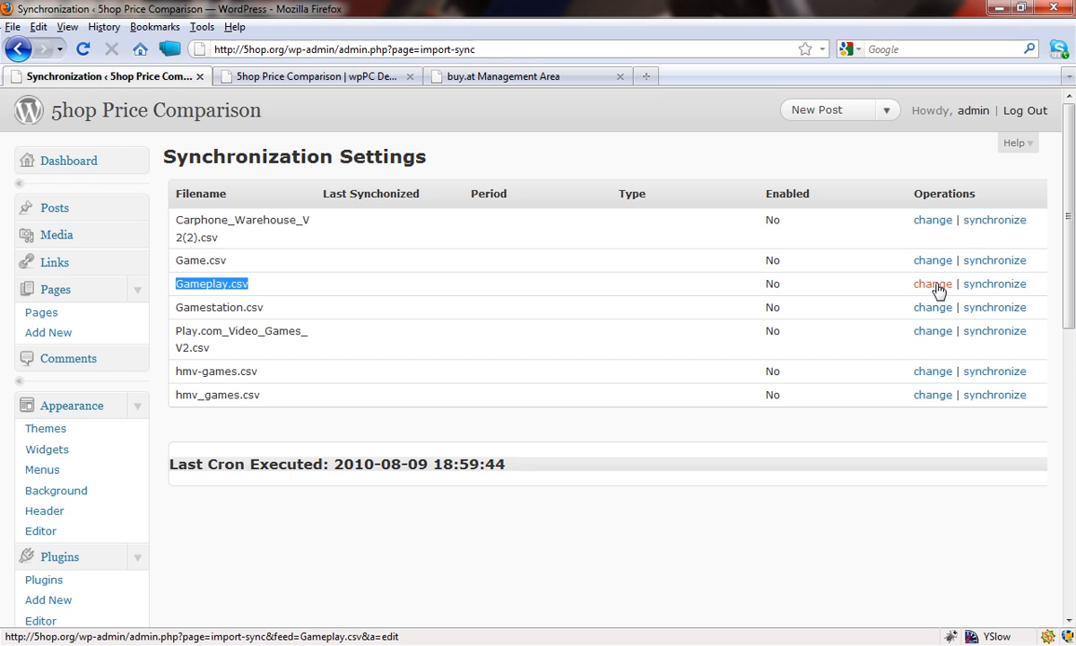
# Edit Gameplay.csv's synchronization settings and set its period to weekly.
pyautogui.click(933, 283)
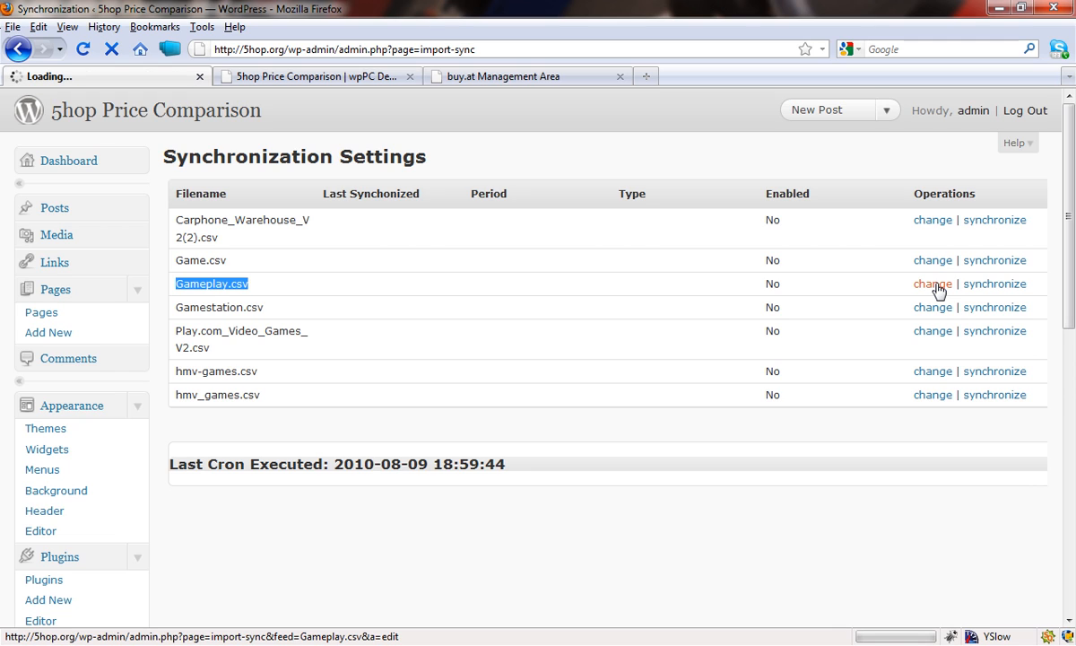
pyautogui.click(933, 283)
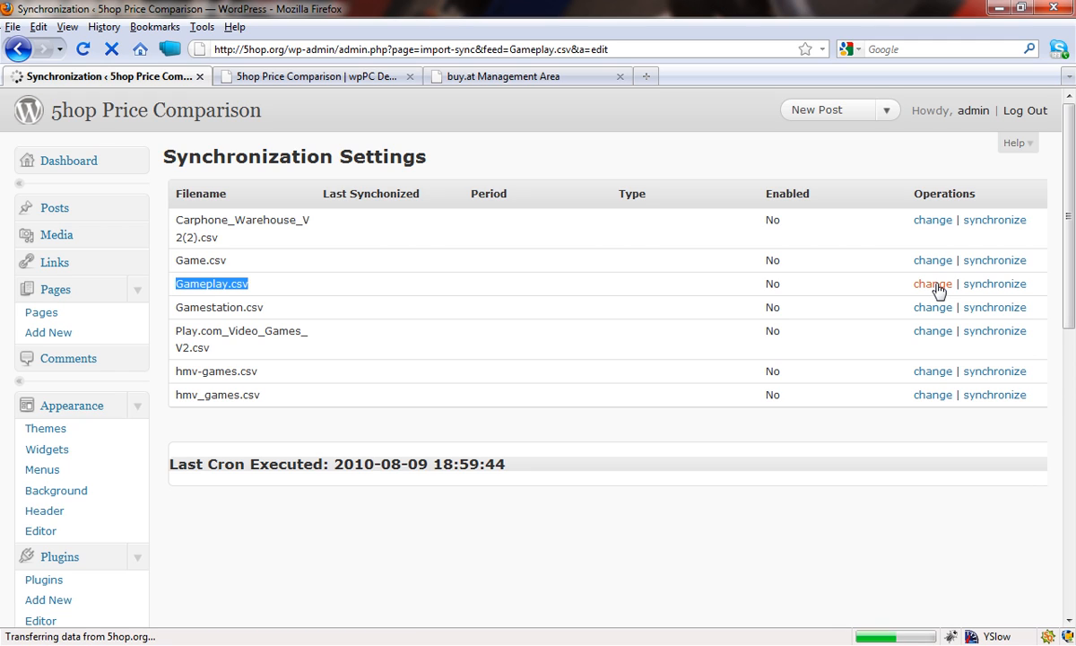
pyautogui.click(933, 283)
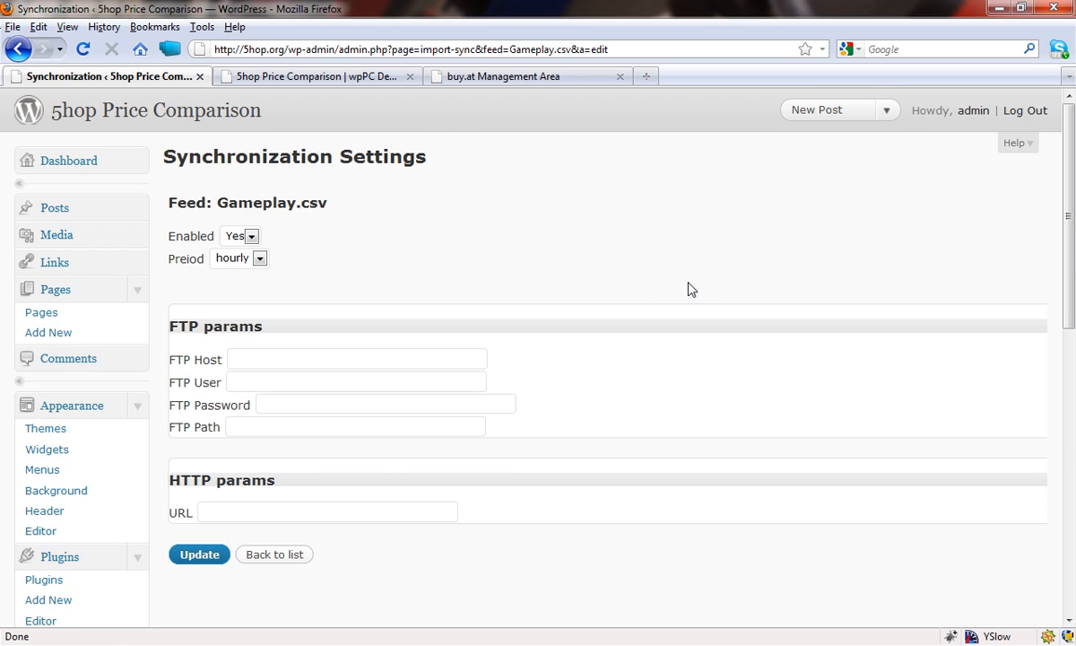
pyautogui.moveTo(582, 219)
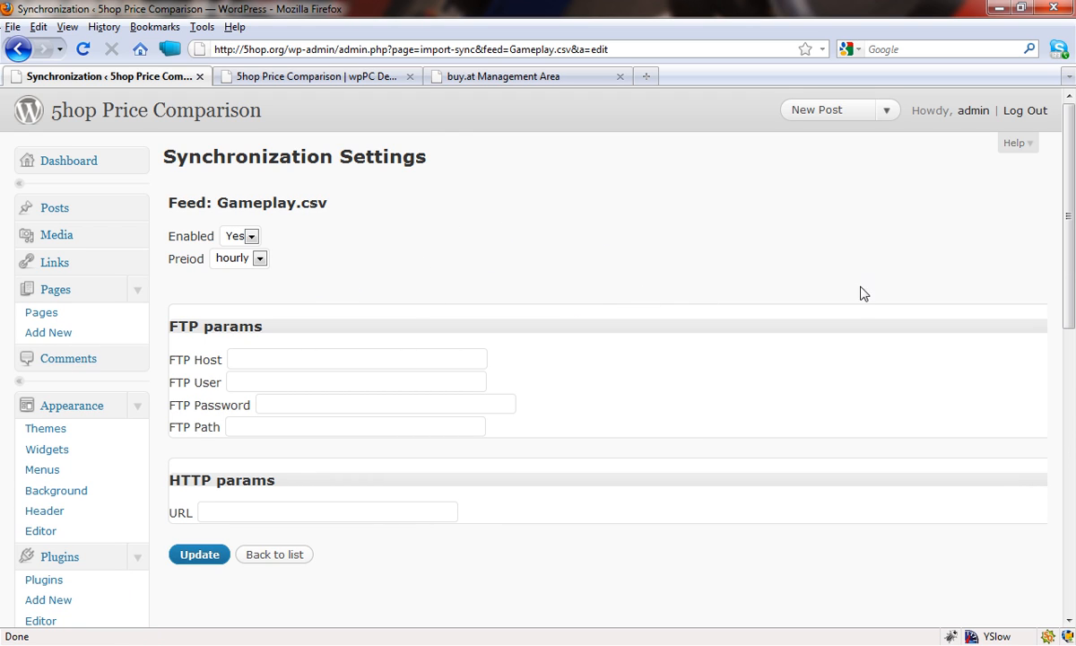
pyautogui.scroll(-3)
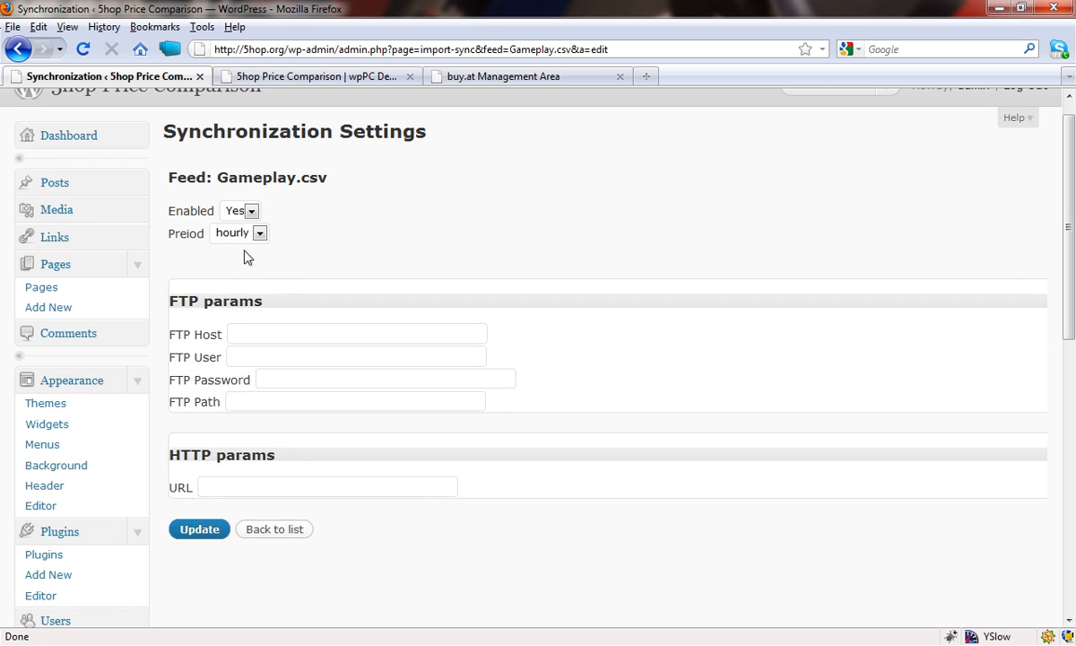
pyautogui.click(258, 233)
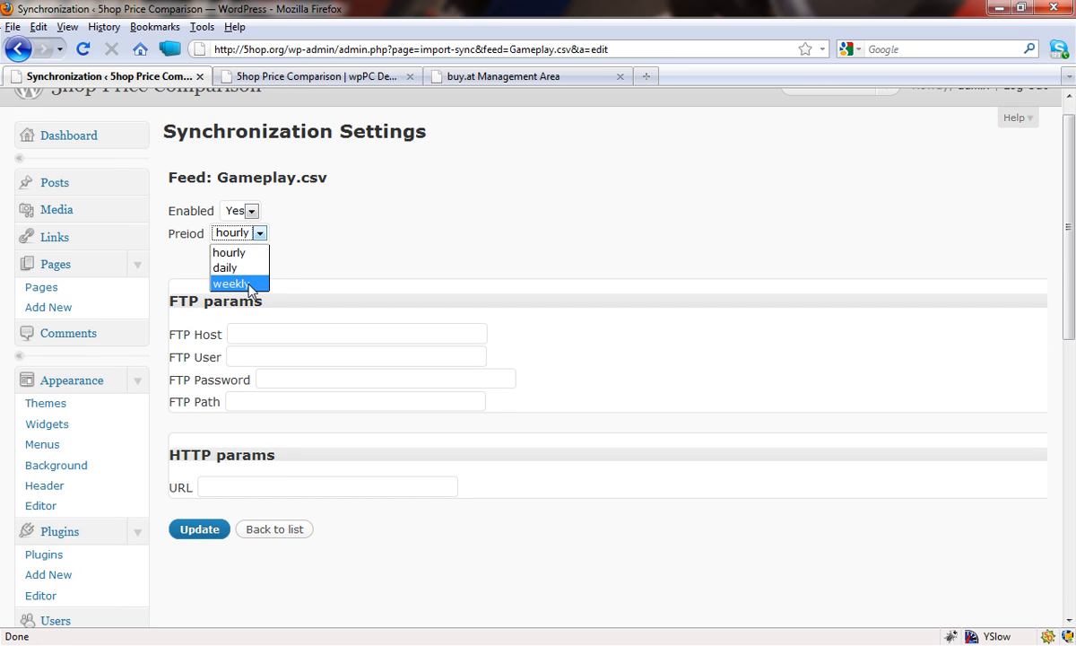
pyautogui.click(233, 283)
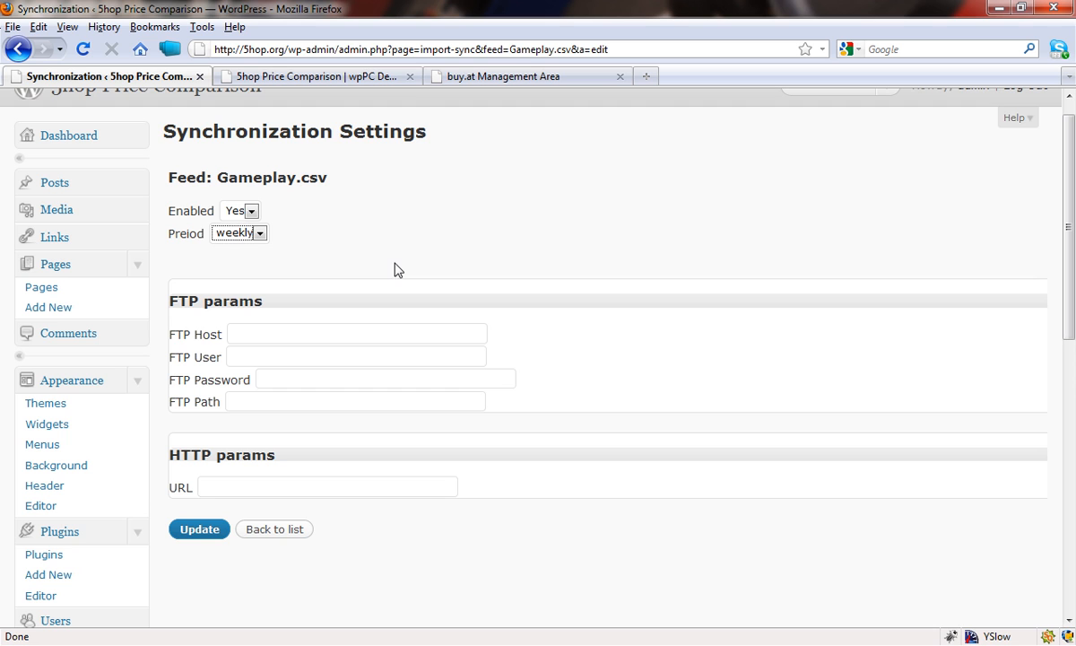
pyautogui.scroll(-3)
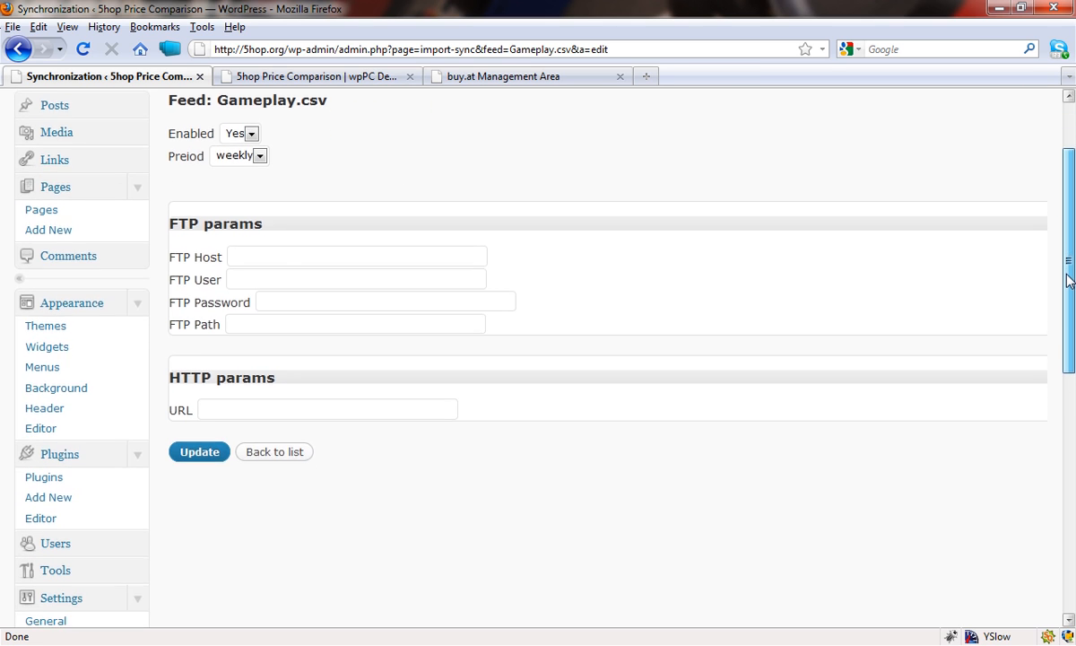
pyautogui.scroll(-3)
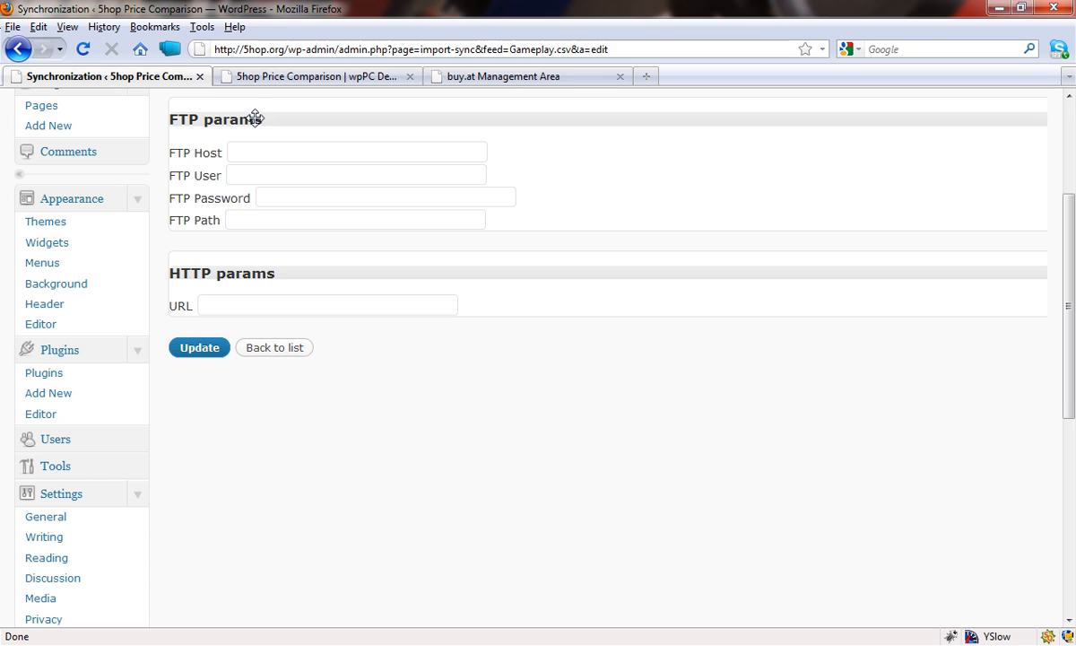
pyautogui.moveTo(341, 175)
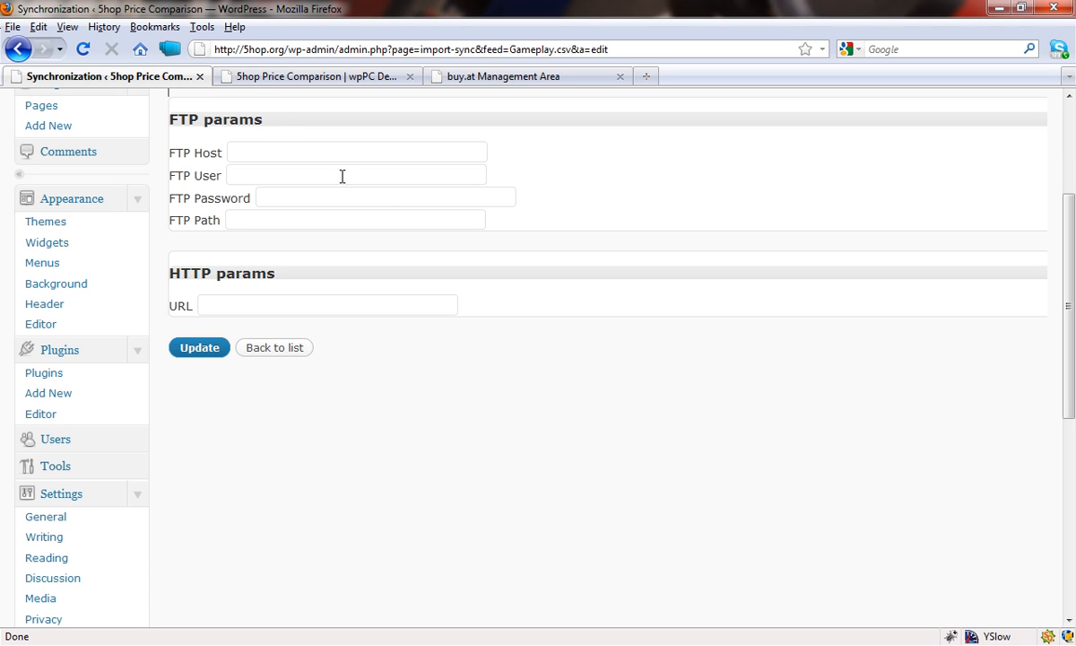
pyautogui.moveTo(391, 195)
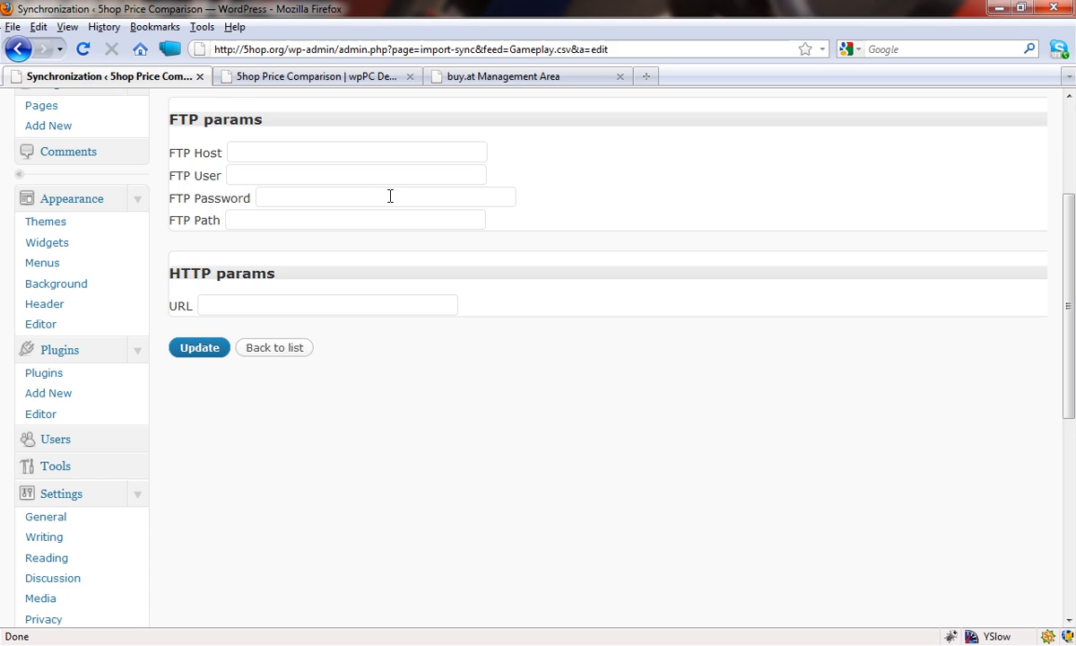
pyautogui.moveTo(244, 174)
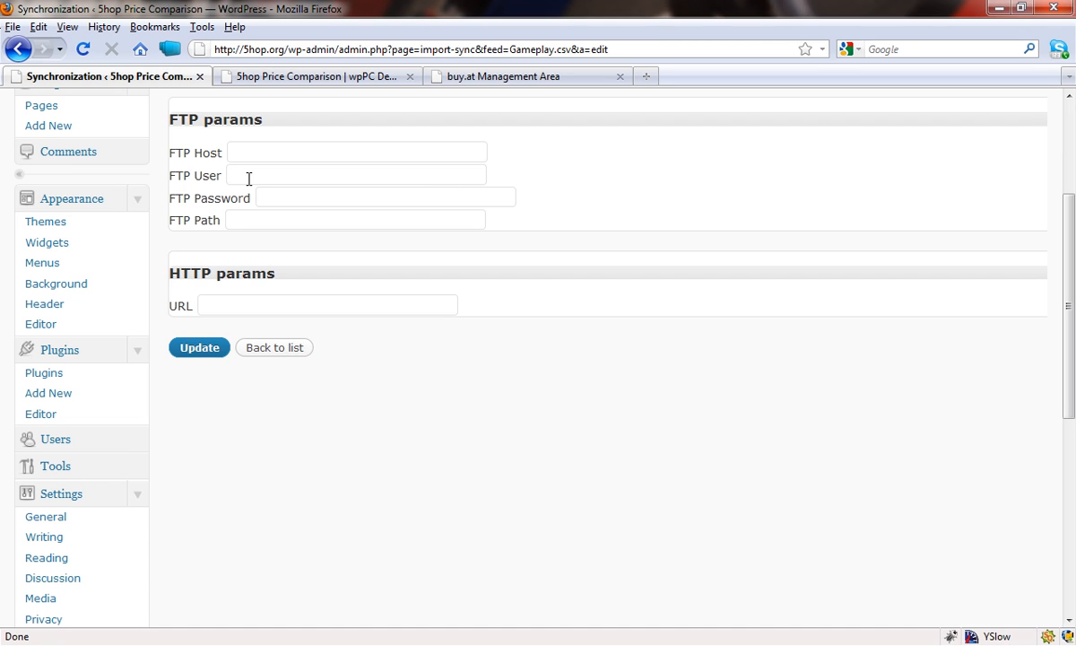
pyautogui.moveTo(454, 162)
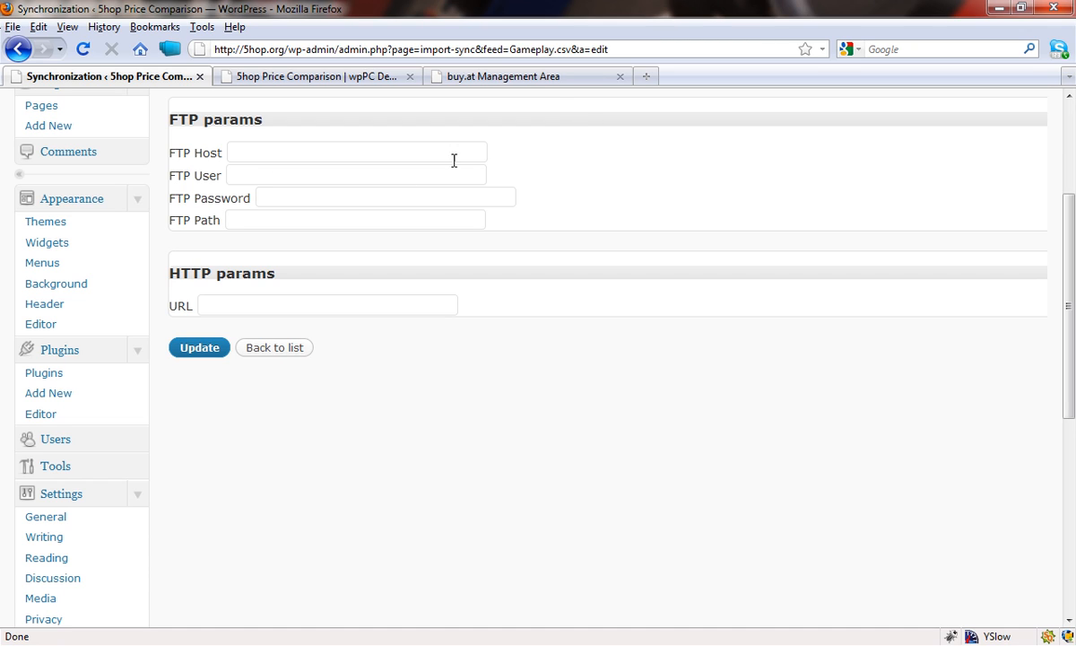
pyautogui.moveTo(530, 91)
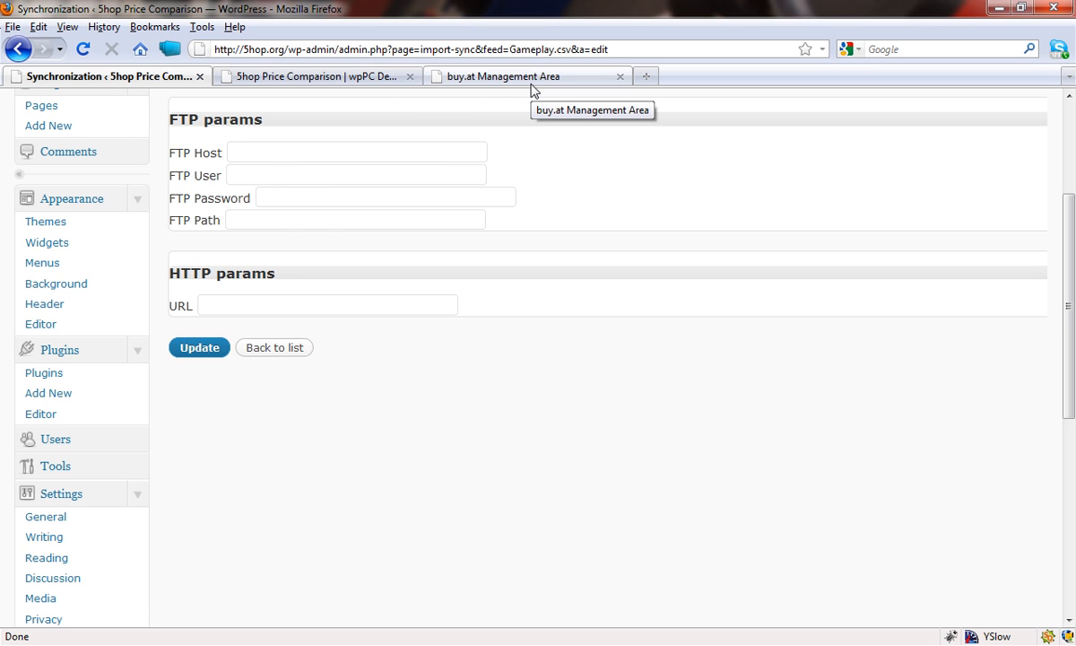
# Switch to the buy.at Management Area and bring the Product Feeds table into view.
pyautogui.click(527, 75)
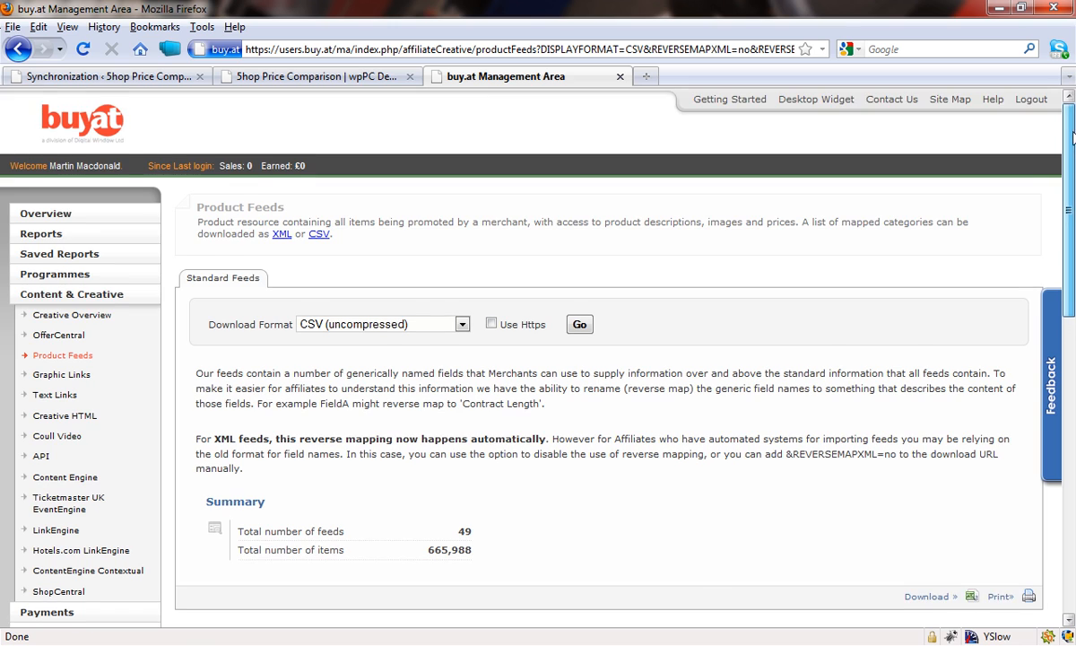
pyautogui.scroll(-3)
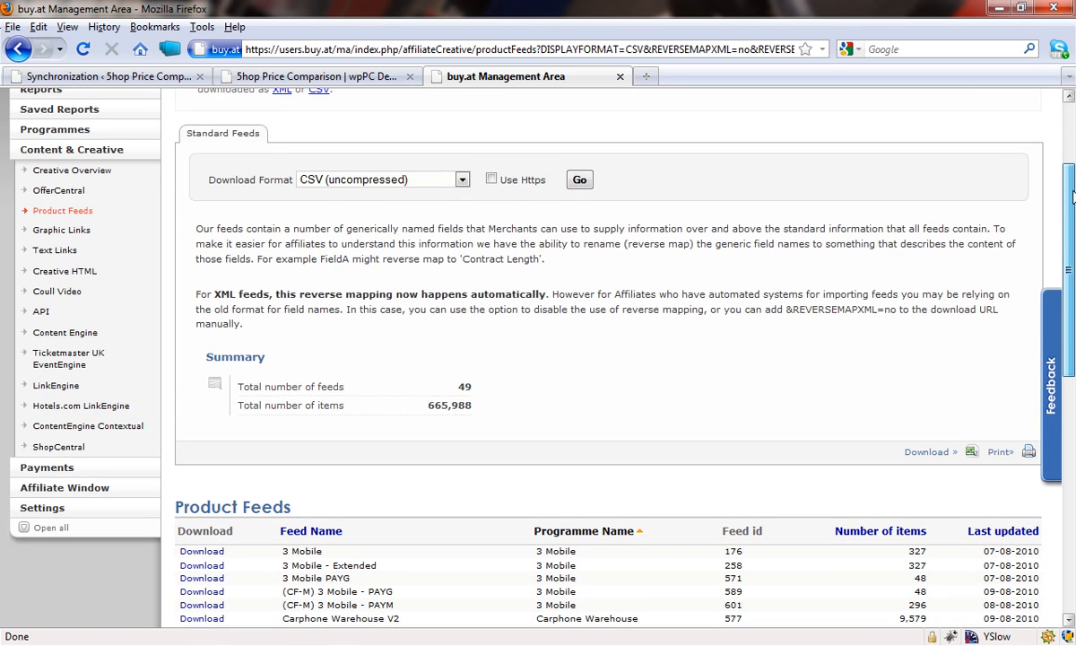
pyautogui.scroll(-3)
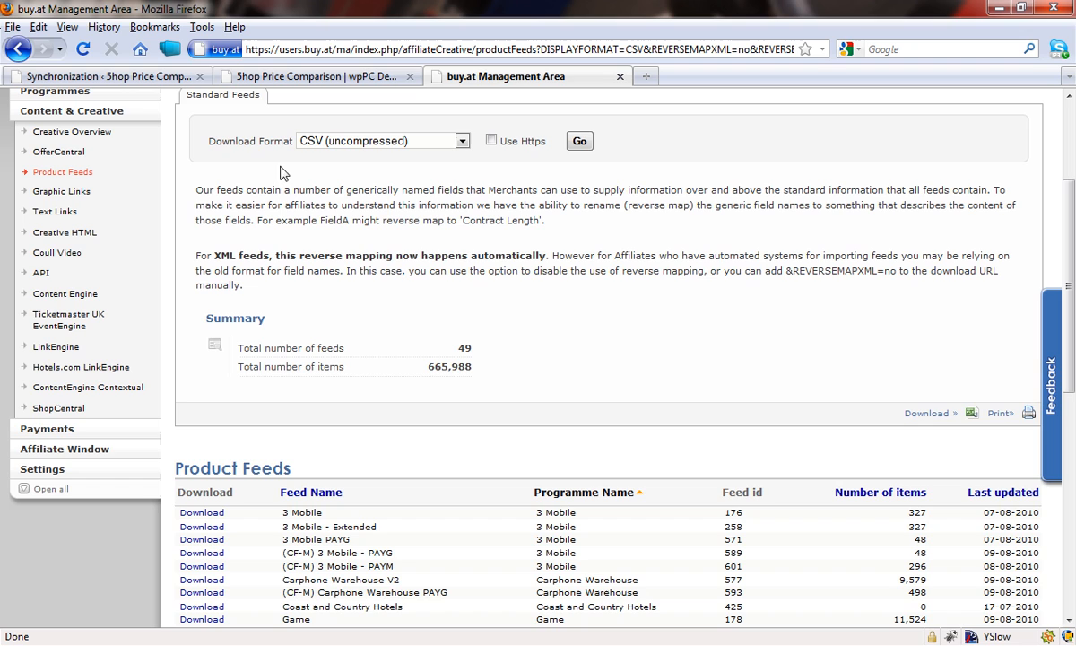
pyautogui.moveTo(280, 151)
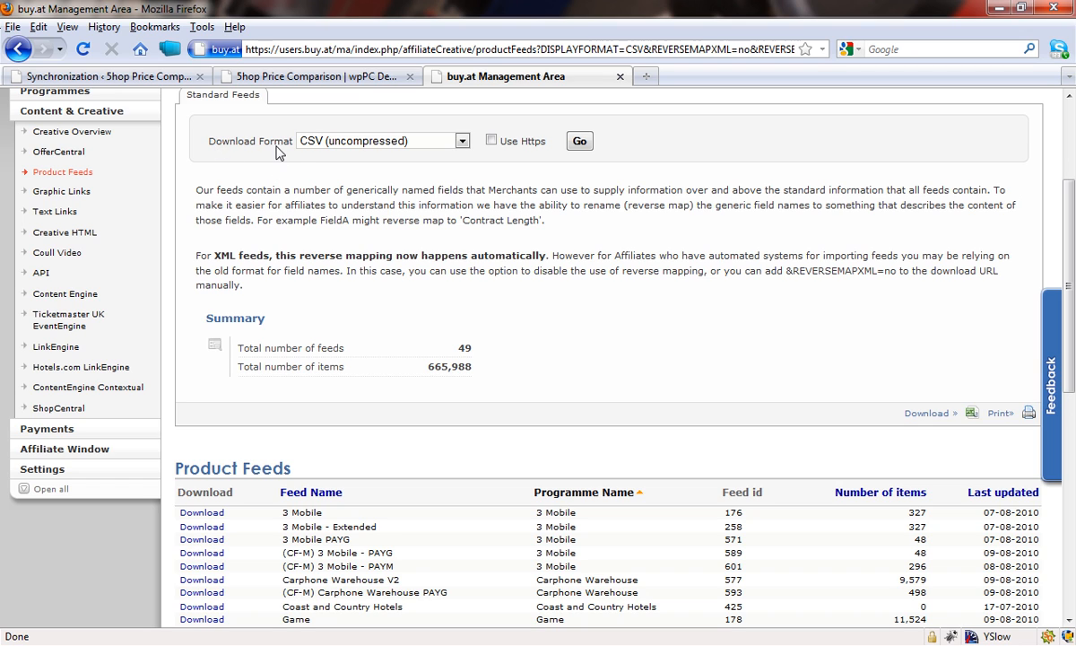
pyautogui.moveTo(505, 176)
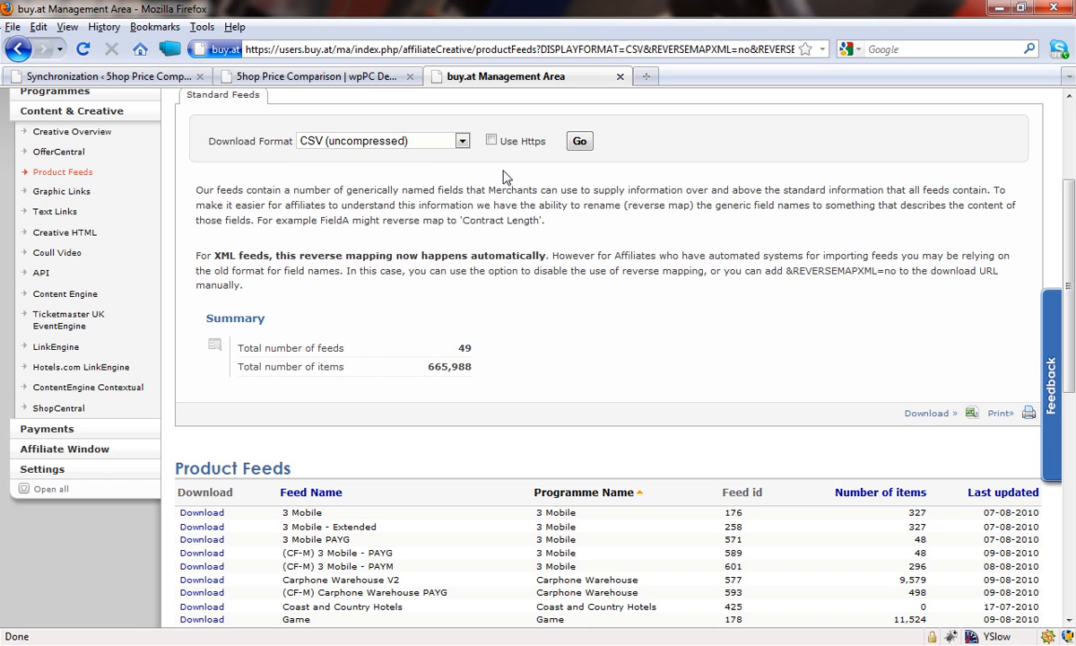
pyautogui.scroll(-3)
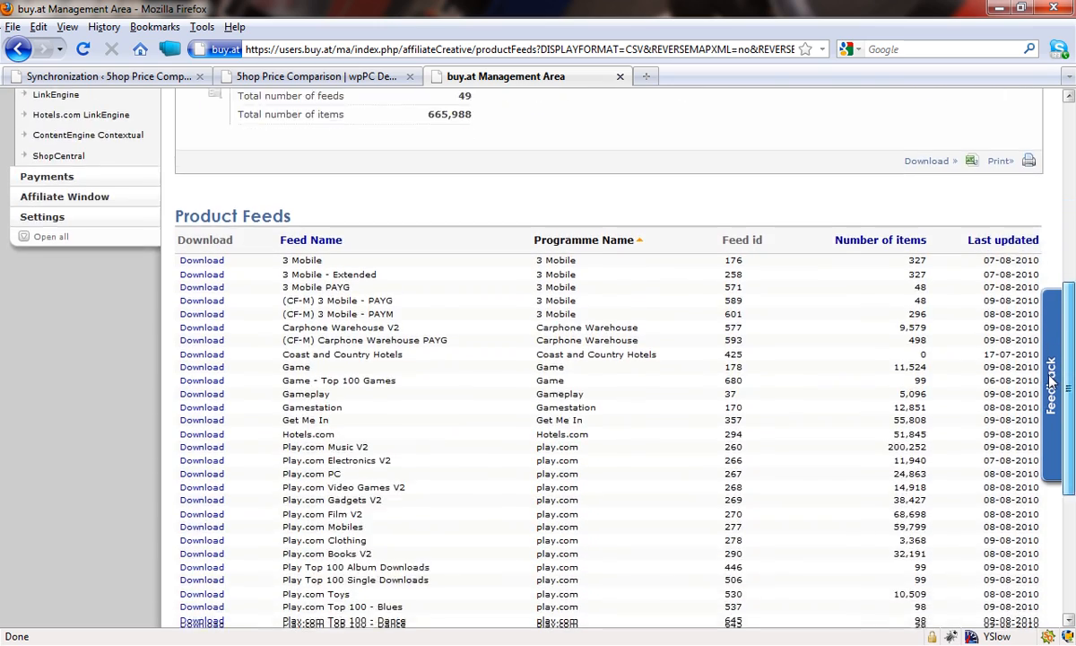
pyautogui.scroll(-3)
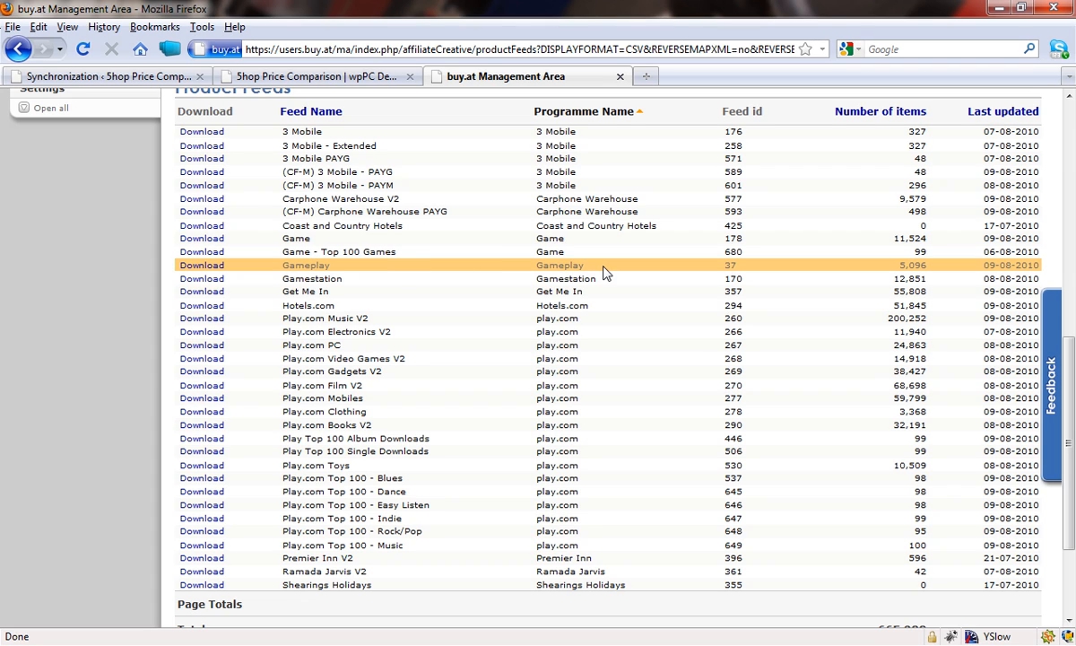
pyautogui.moveTo(407, 270)
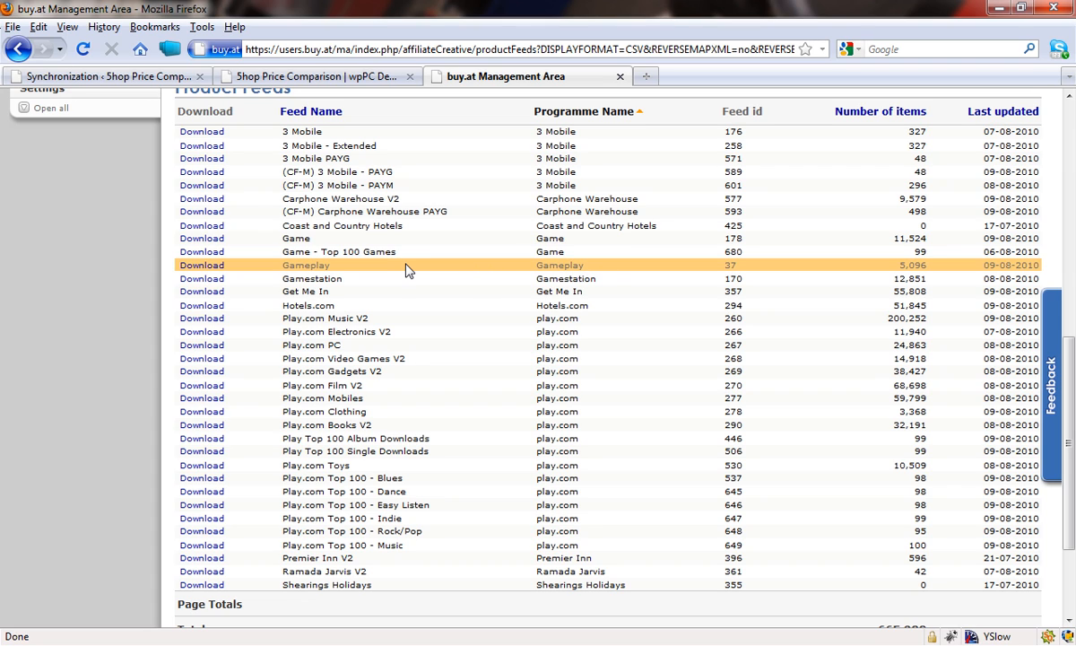
pyautogui.moveTo(893, 275)
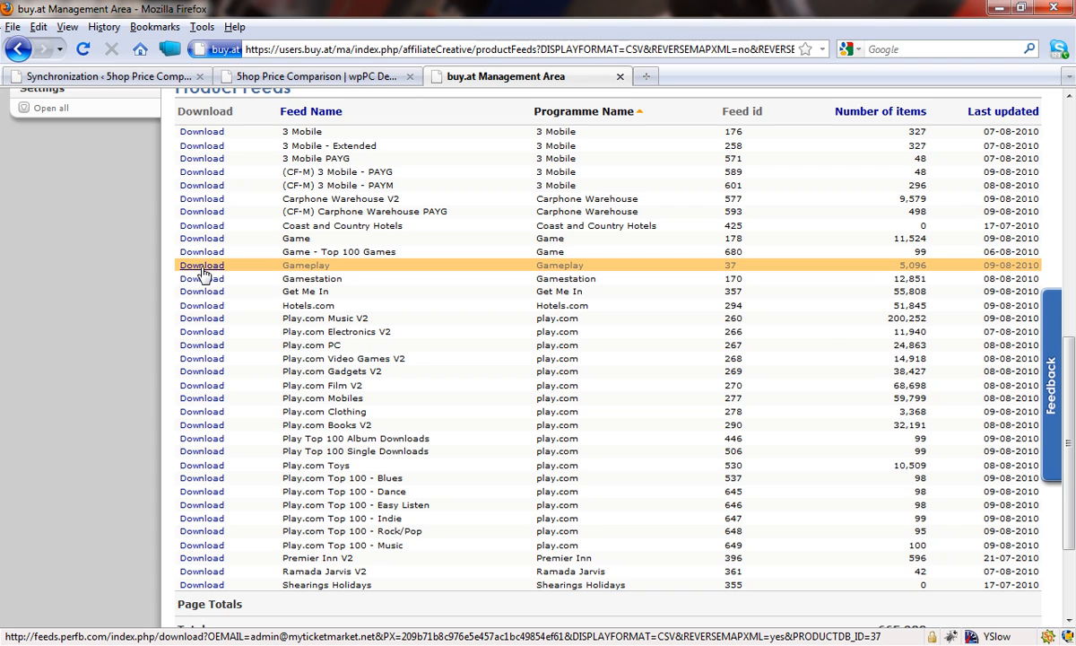
pyautogui.moveTo(215, 276)
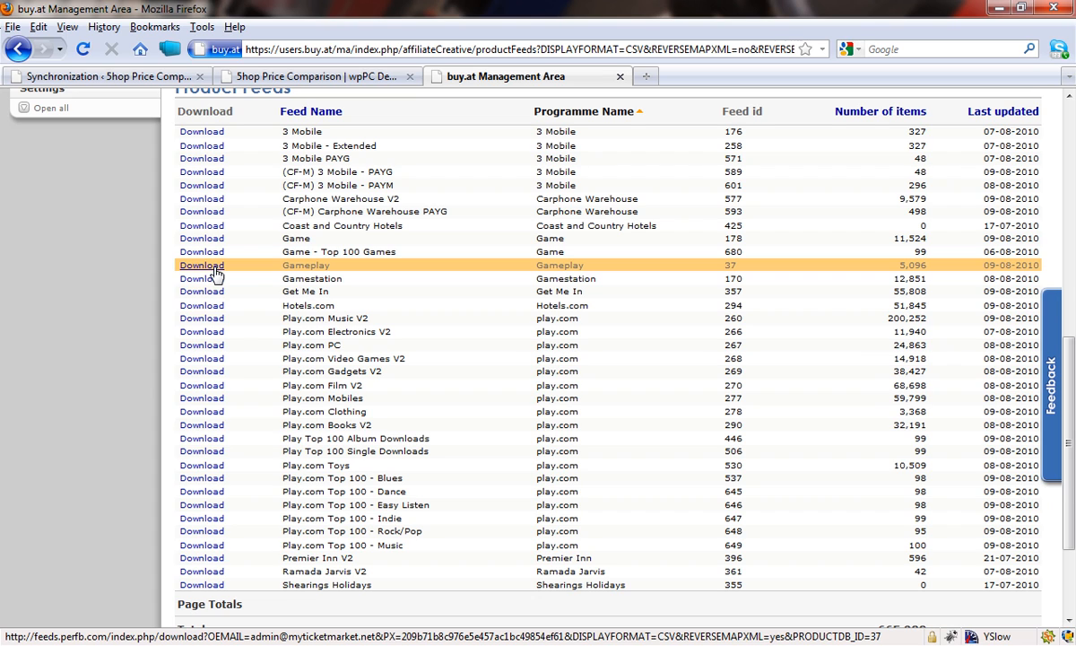
pyautogui.moveTo(204, 273)
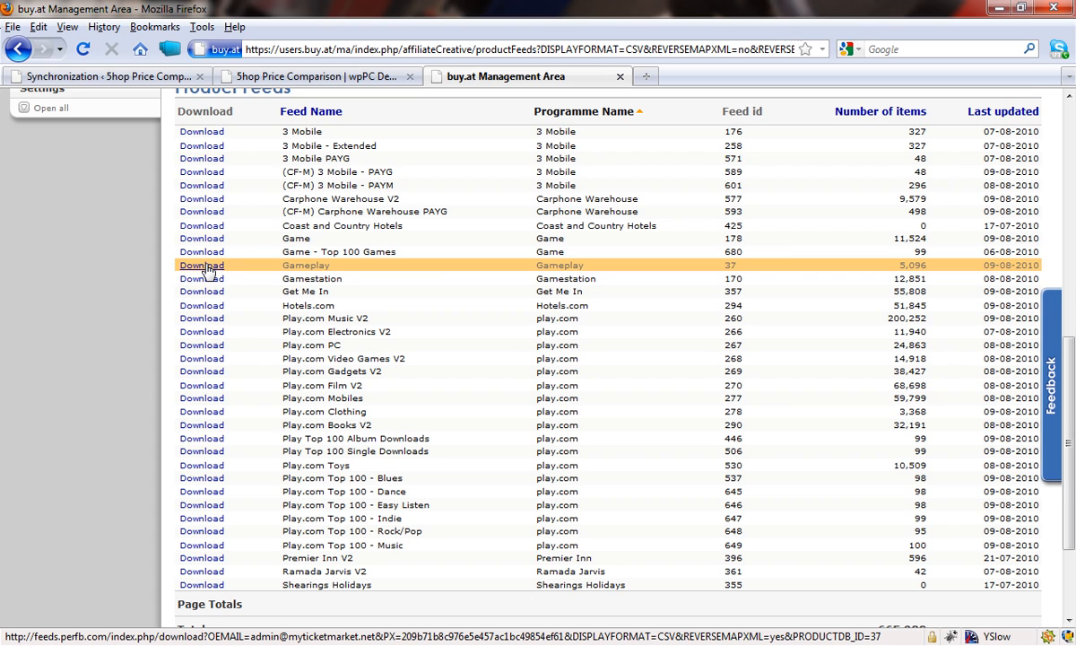
# Copy the link location of the Gameplay feed's Download link.
pyautogui.rightClick(201, 266)
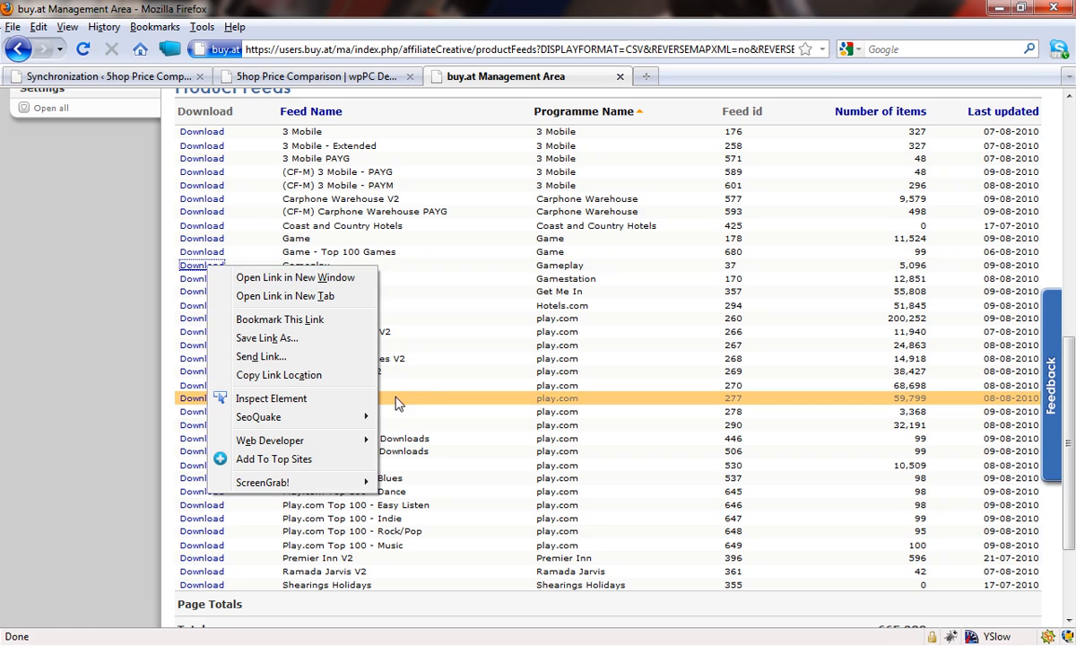
pyautogui.moveTo(278, 375)
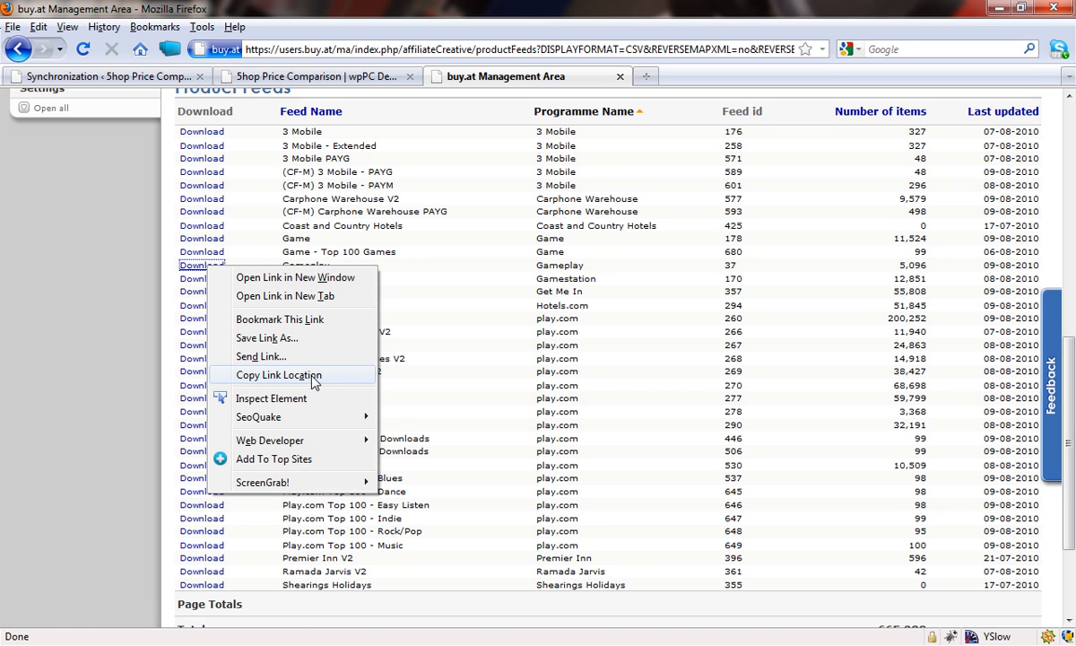
pyautogui.moveTo(338, 383)
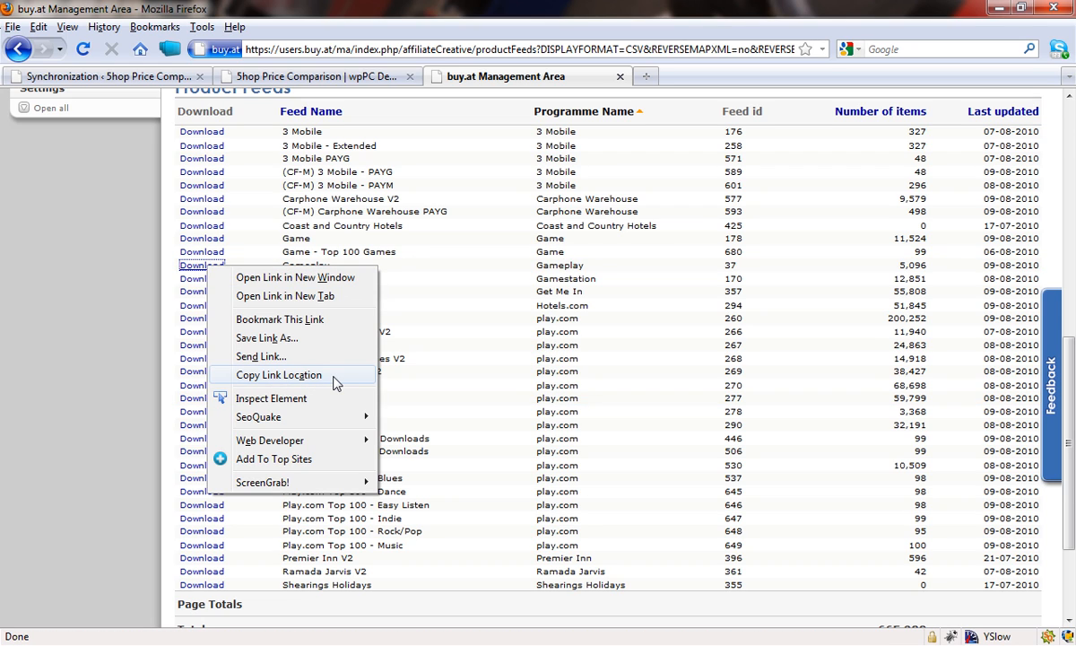
pyautogui.moveTo(322, 380)
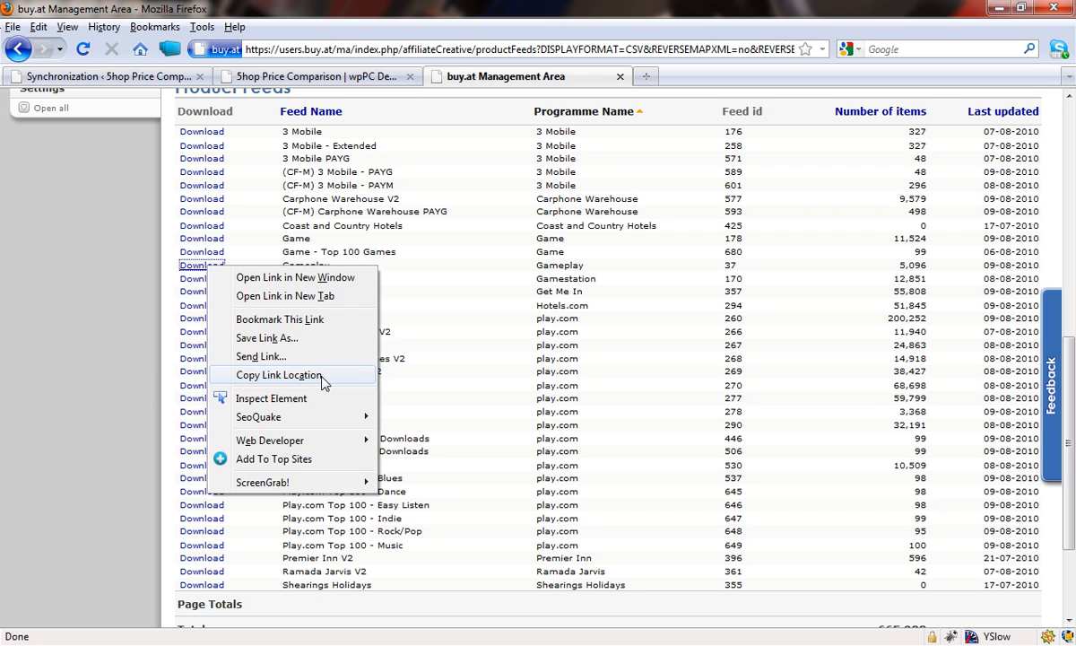
pyautogui.moveTo(314, 380)
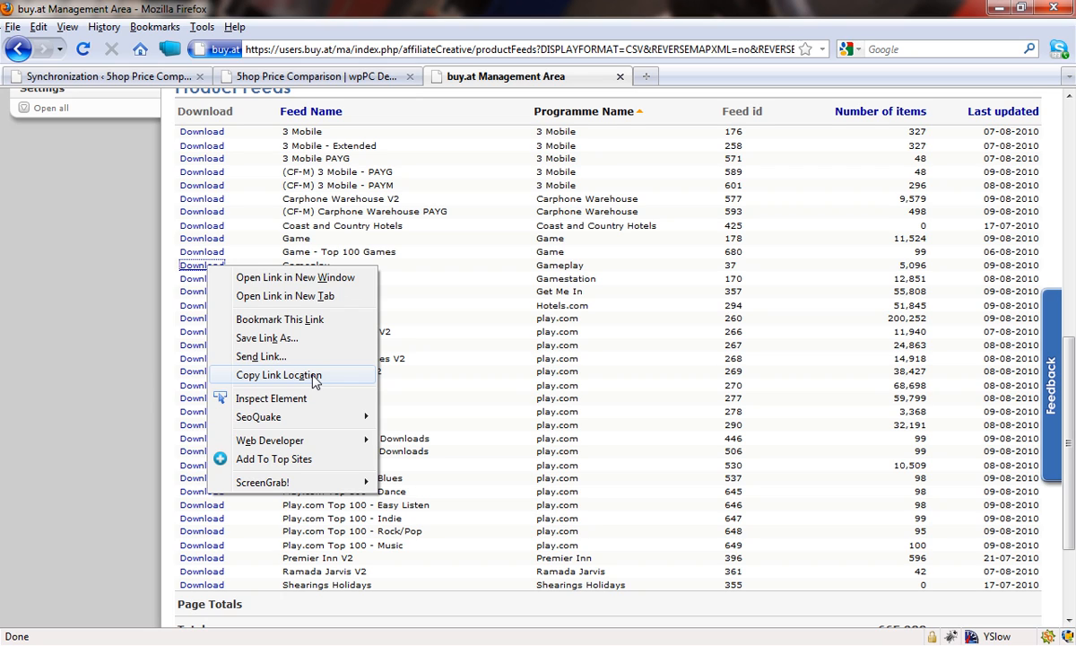
pyautogui.click(276, 375)
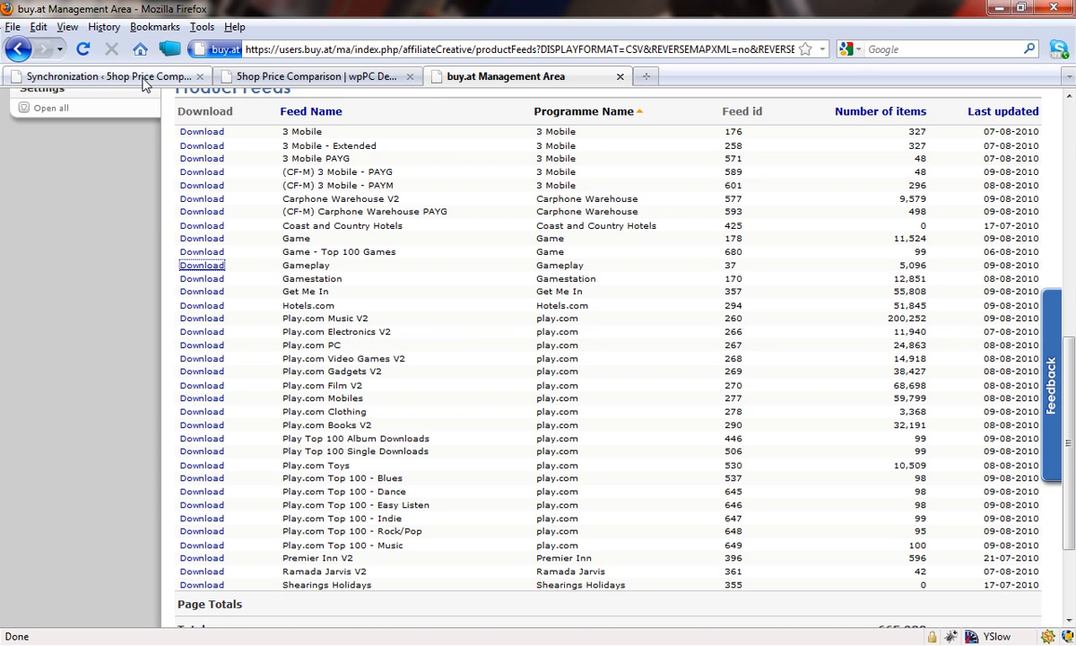
# Paste the buy.at feed address into Gameplay.csv's HTTP URL field and update the settings.
pyautogui.click(108, 75)
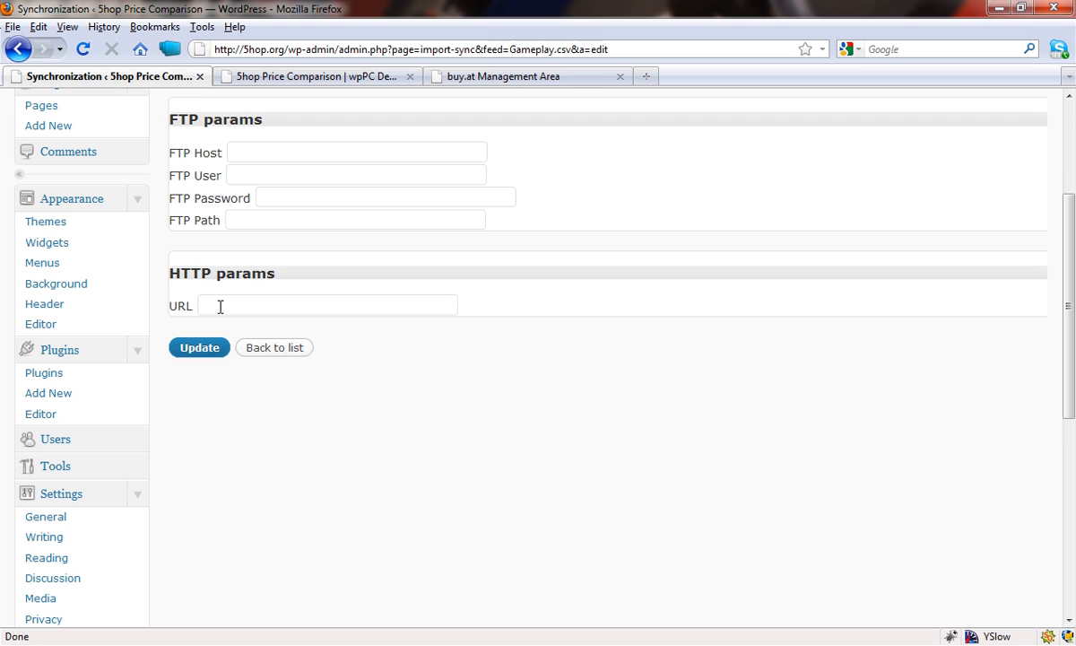
pyautogui.write('SV&REVERSEMAPXML=yes&PRODUCTDB_ID=37')
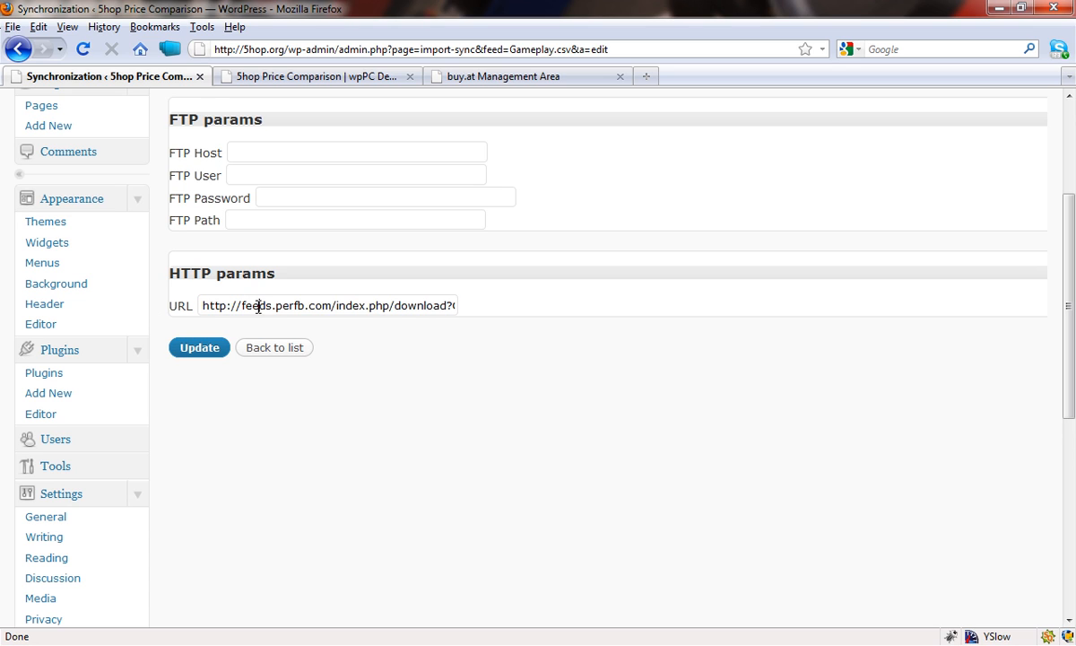
pyautogui.tripleClick(327, 304)
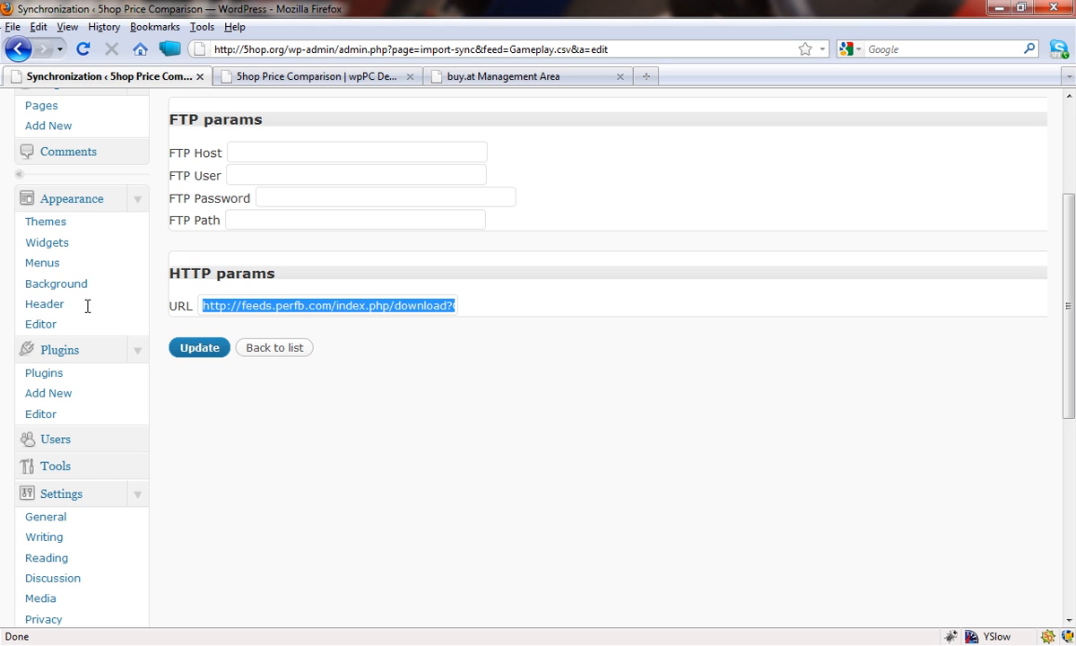
pyautogui.click(199, 348)
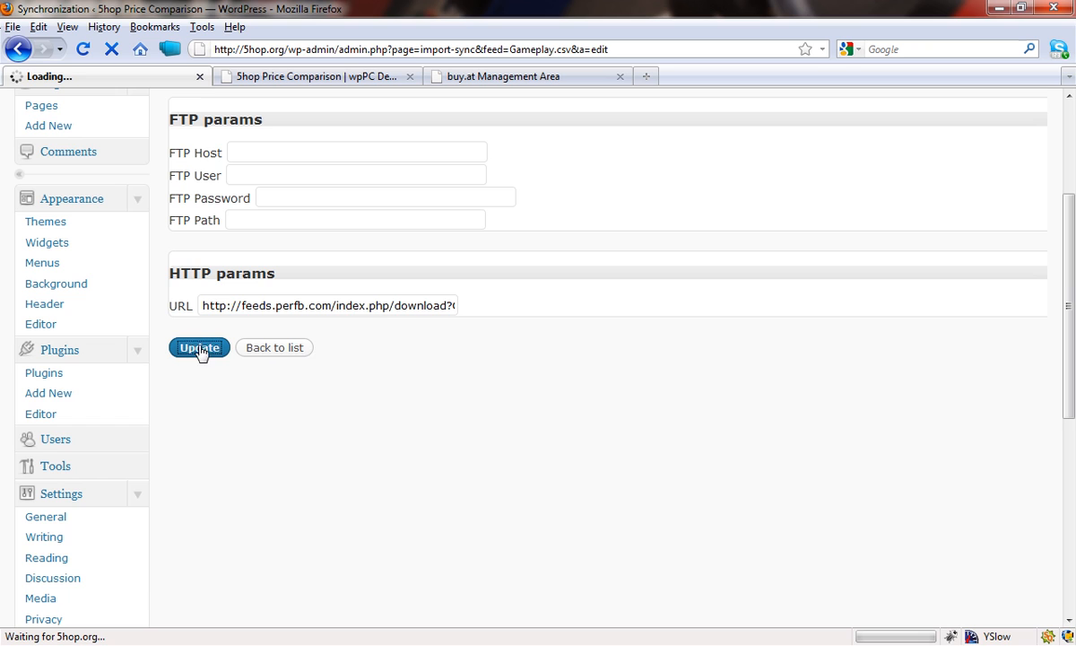
pyautogui.click(197, 348)
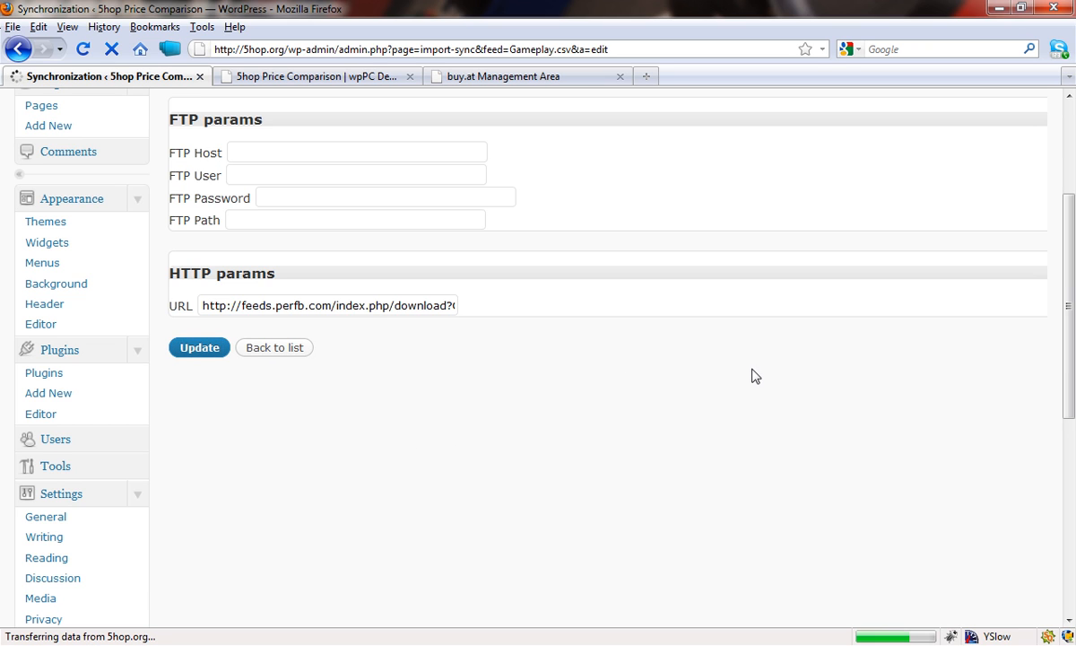
pyautogui.click(199, 348)
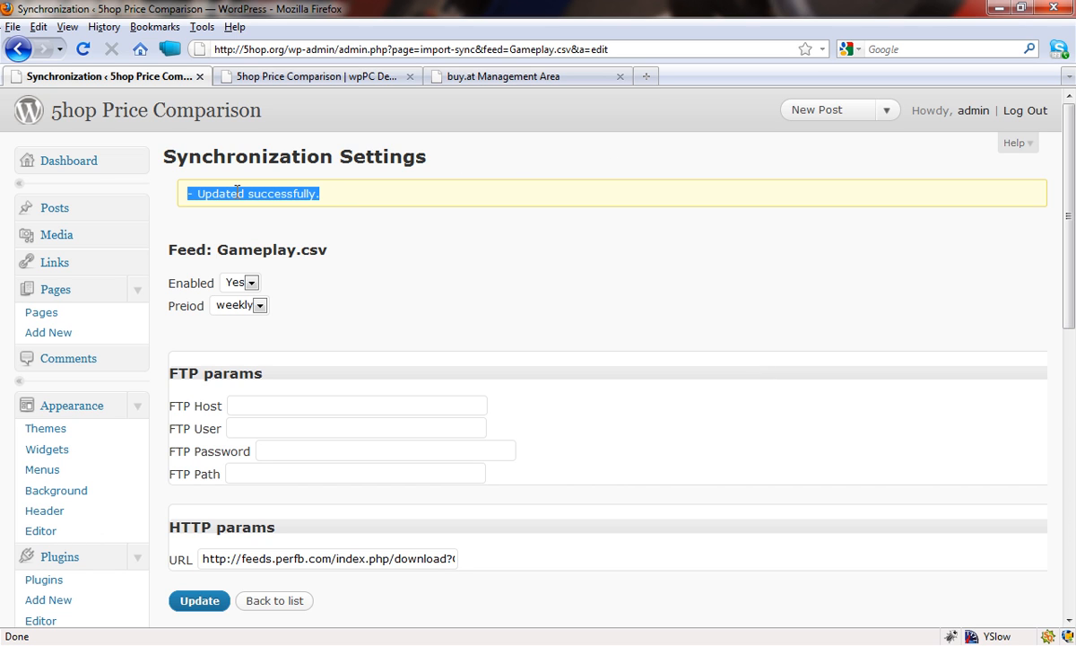
# Return to the Schedule Manager's Synchronization feed list.
pyautogui.scroll(-3)
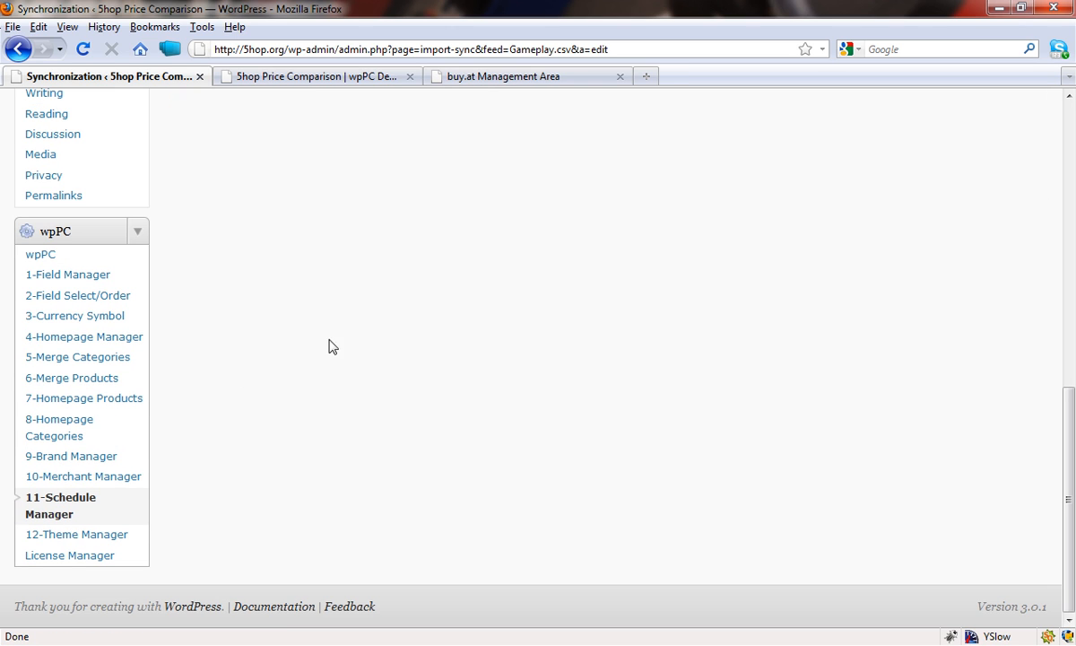
pyautogui.click(61, 505)
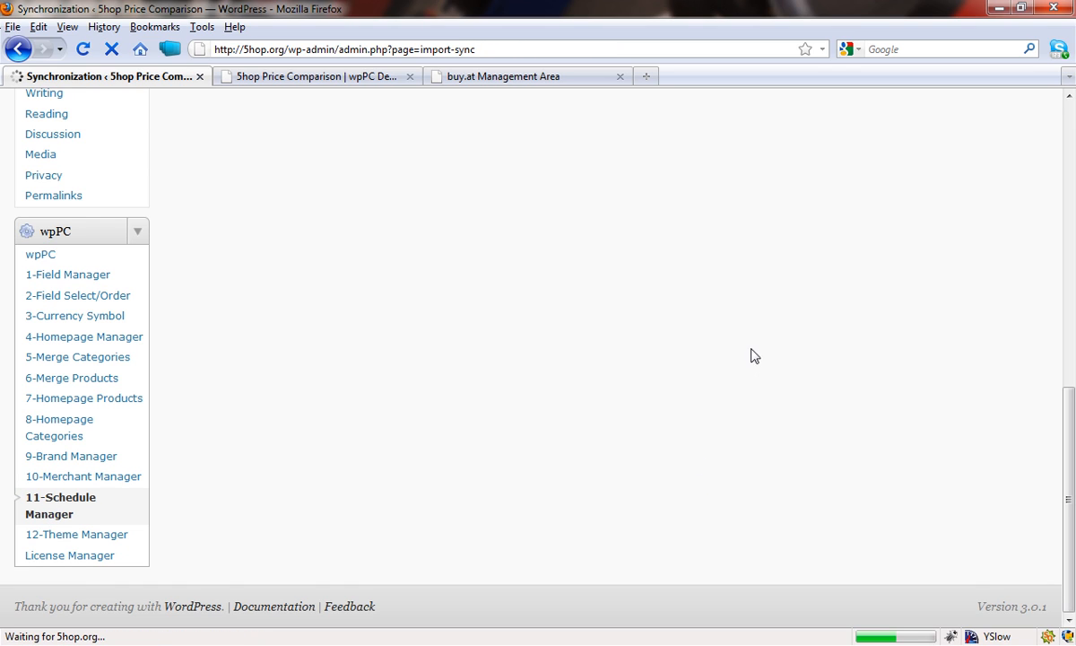
pyautogui.moveTo(875, 290)
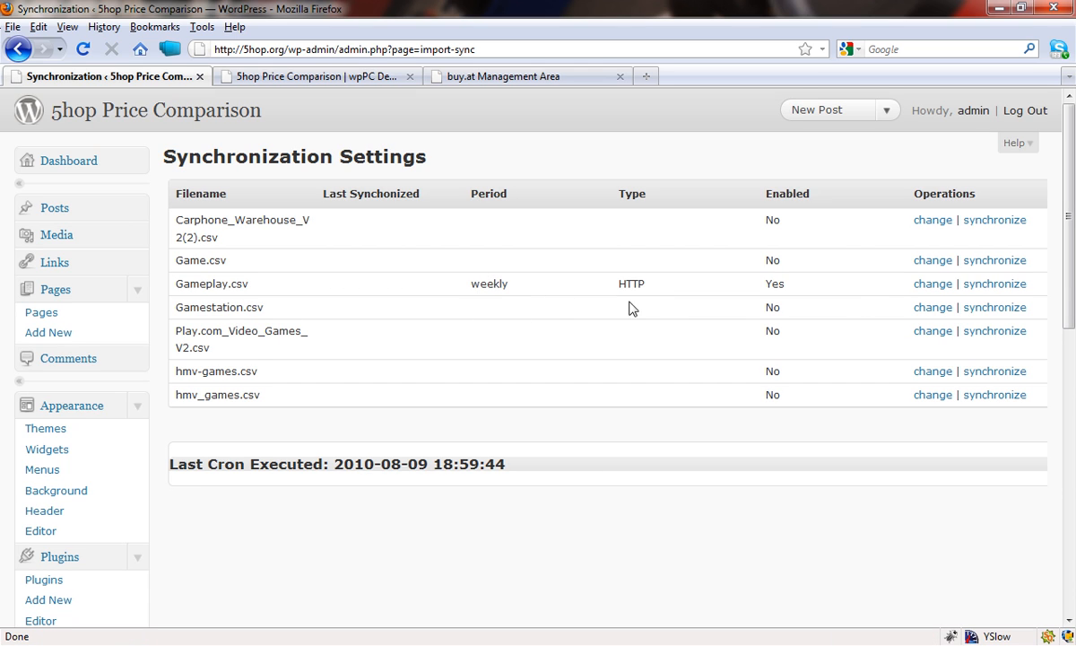
pyautogui.moveTo(778, 284)
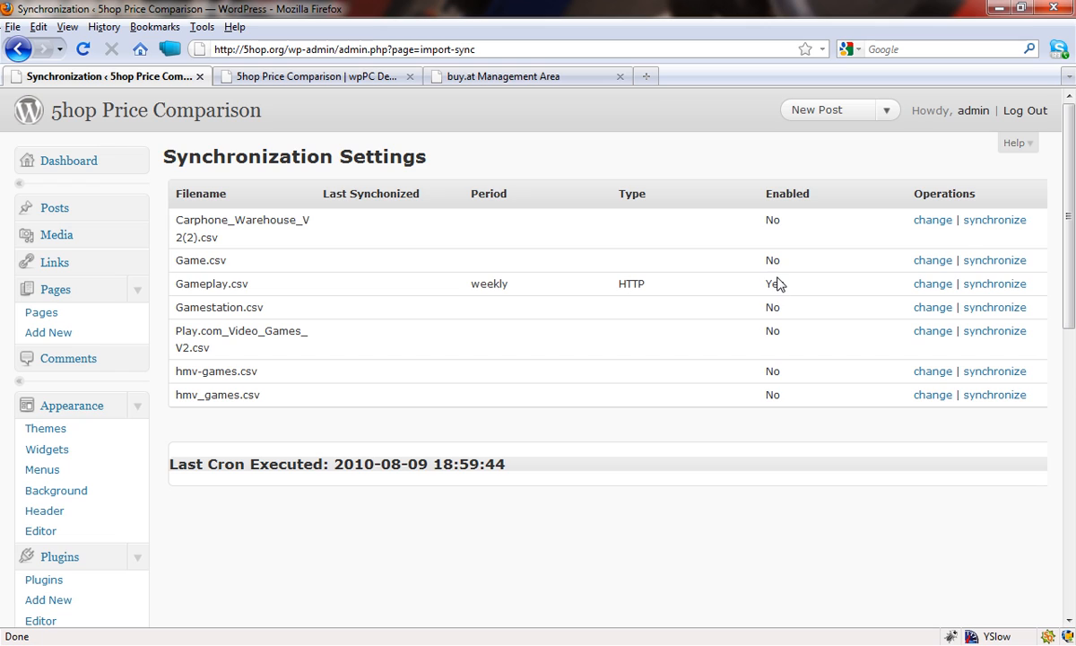
pyautogui.moveTo(994, 294)
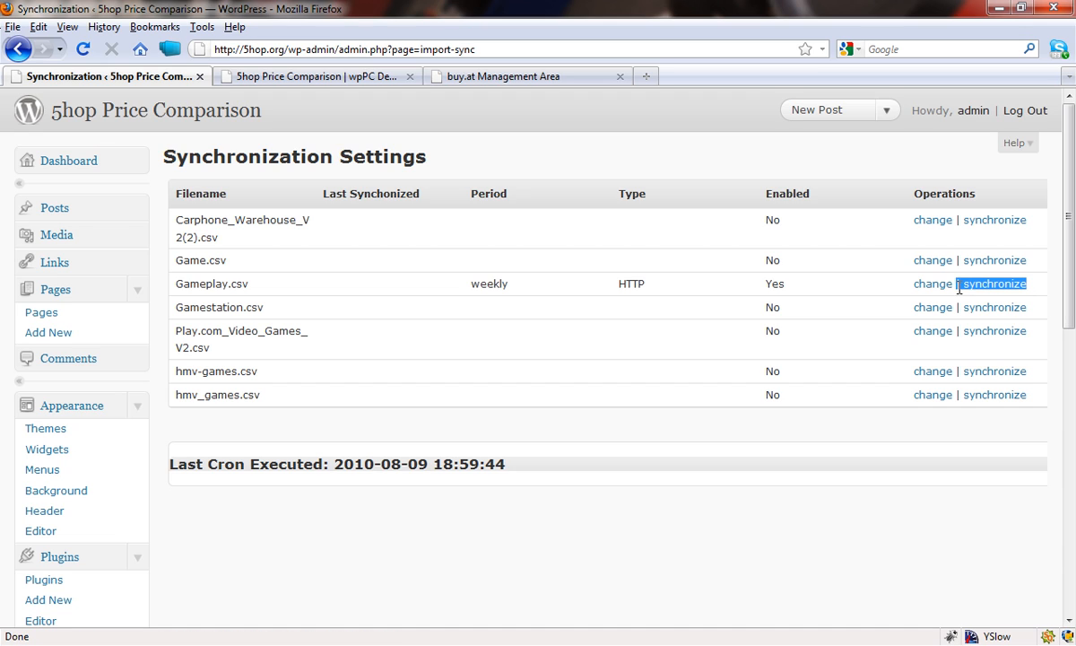
pyautogui.moveTo(993, 330)
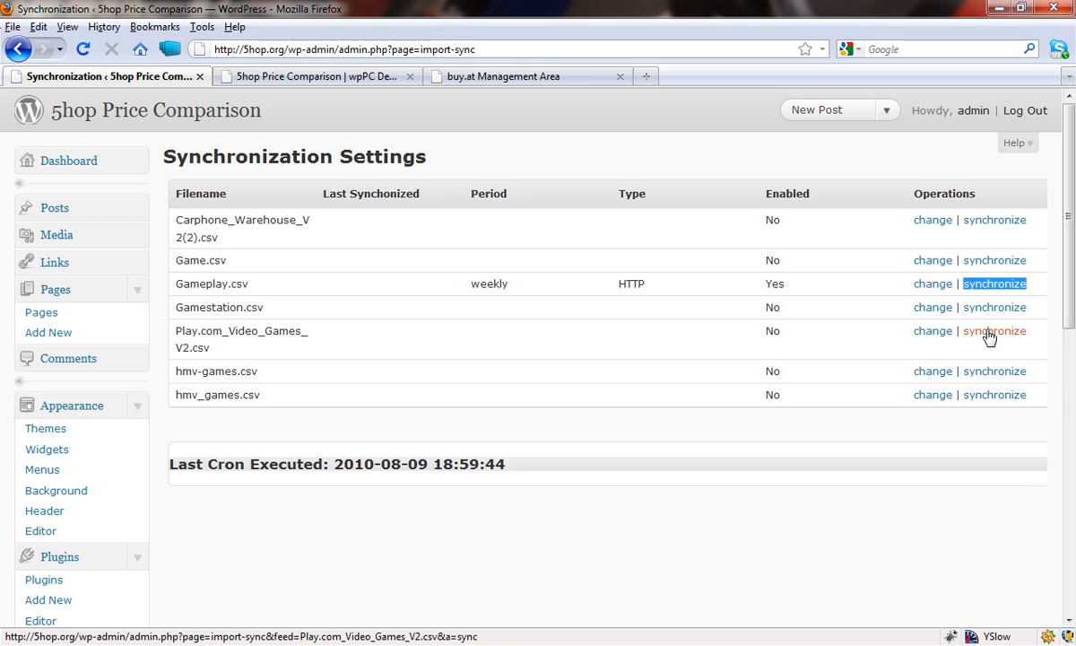
pyautogui.moveTo(932, 283)
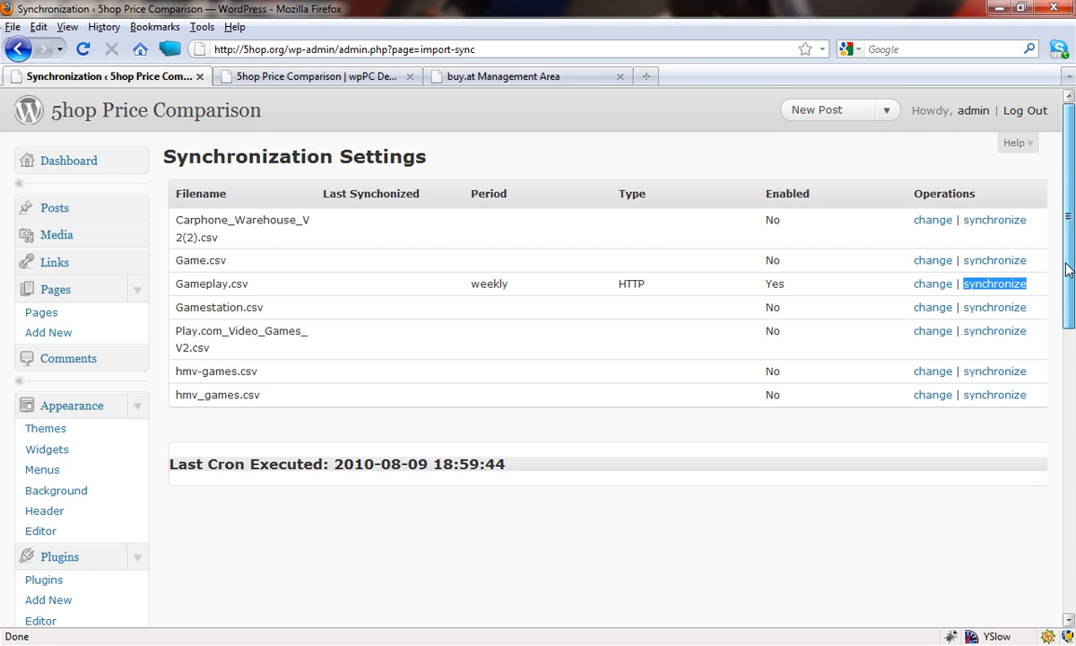
pyautogui.moveTo(1069, 286)
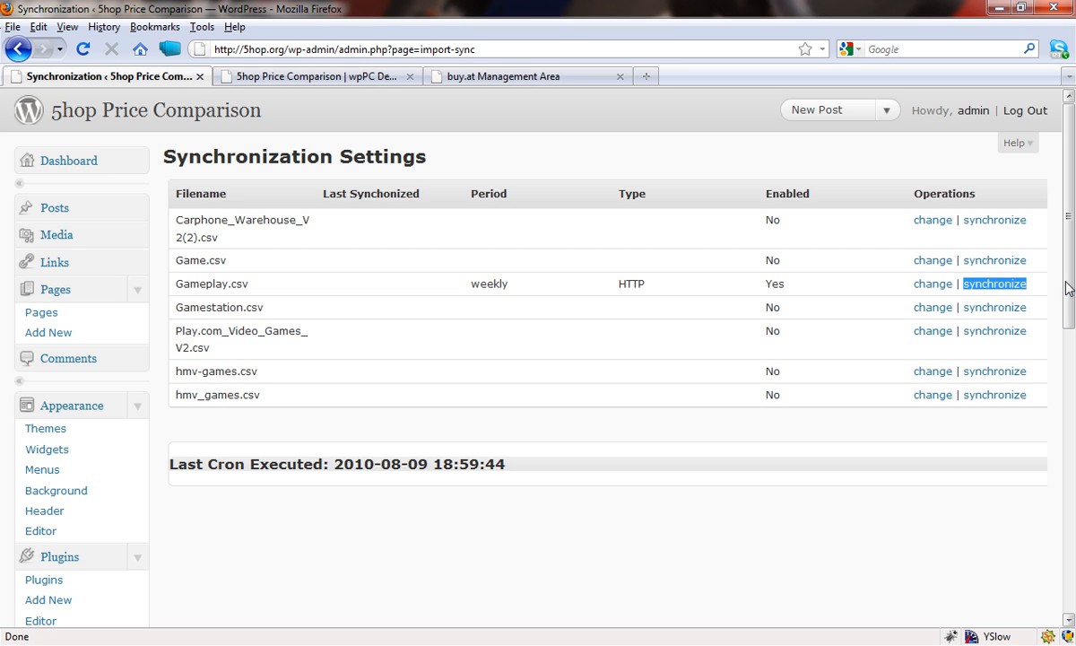
pyautogui.moveTo(675, 308)
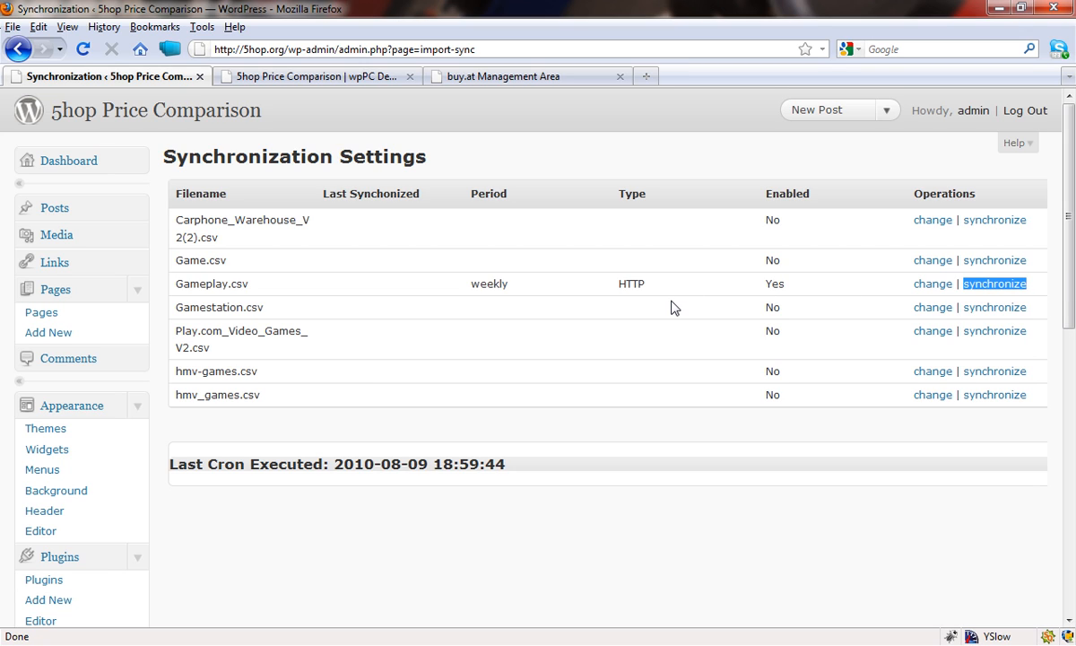